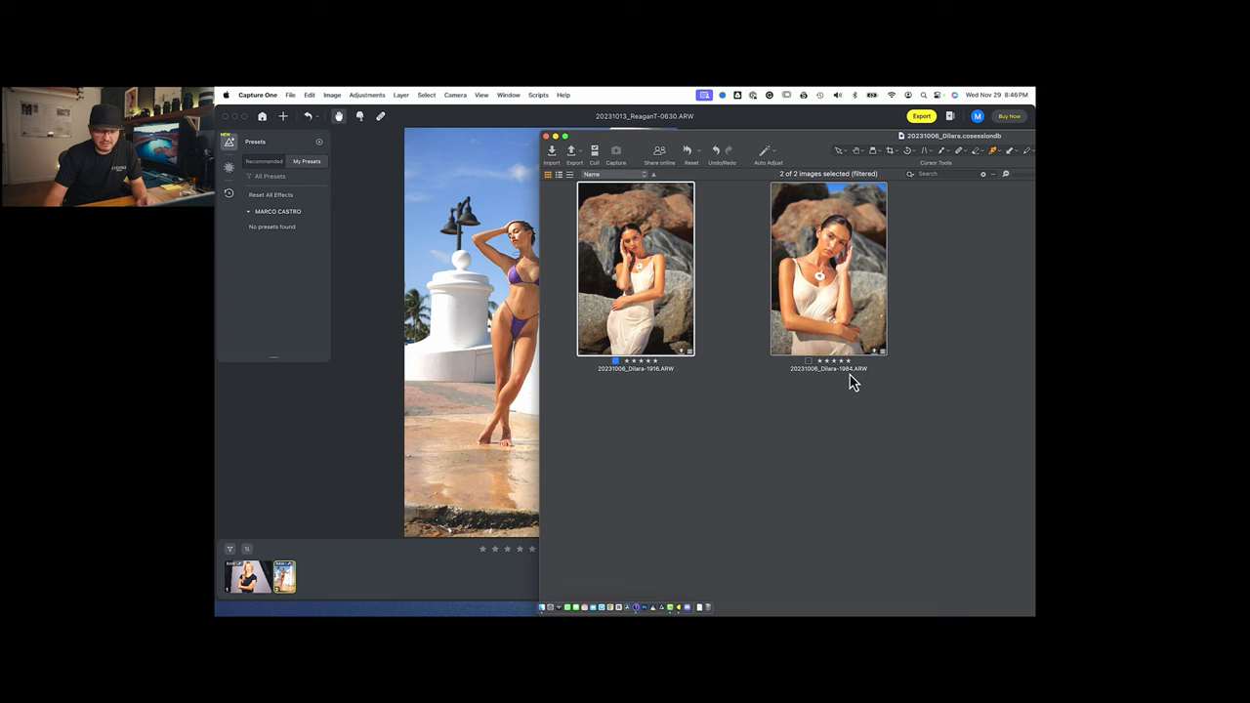
mouse_move(686, 286)
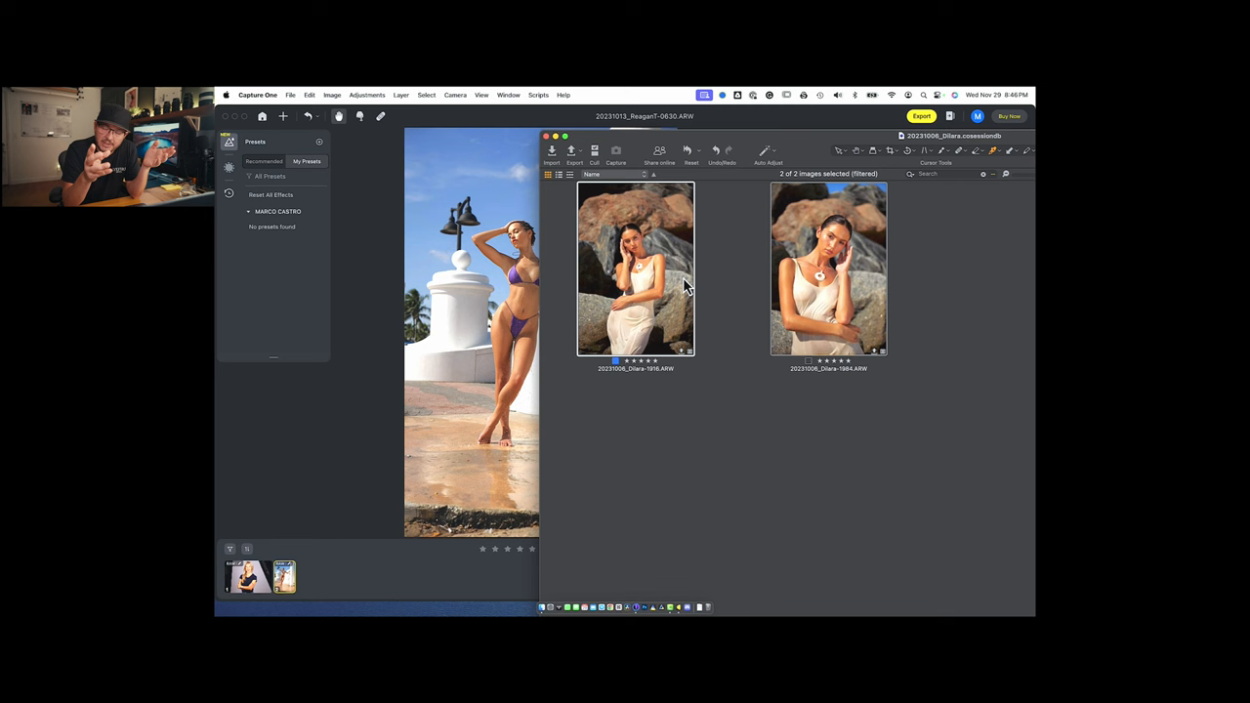
mouse_move(635, 262)
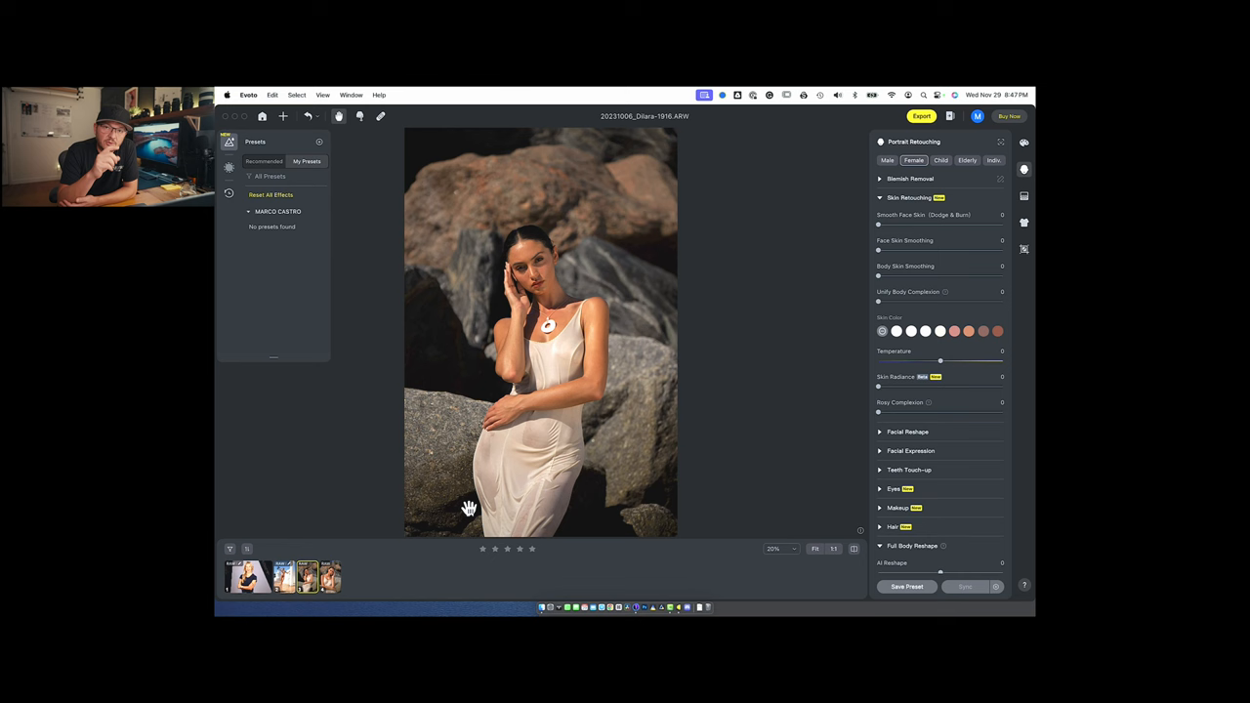
mouse_move(738, 297)
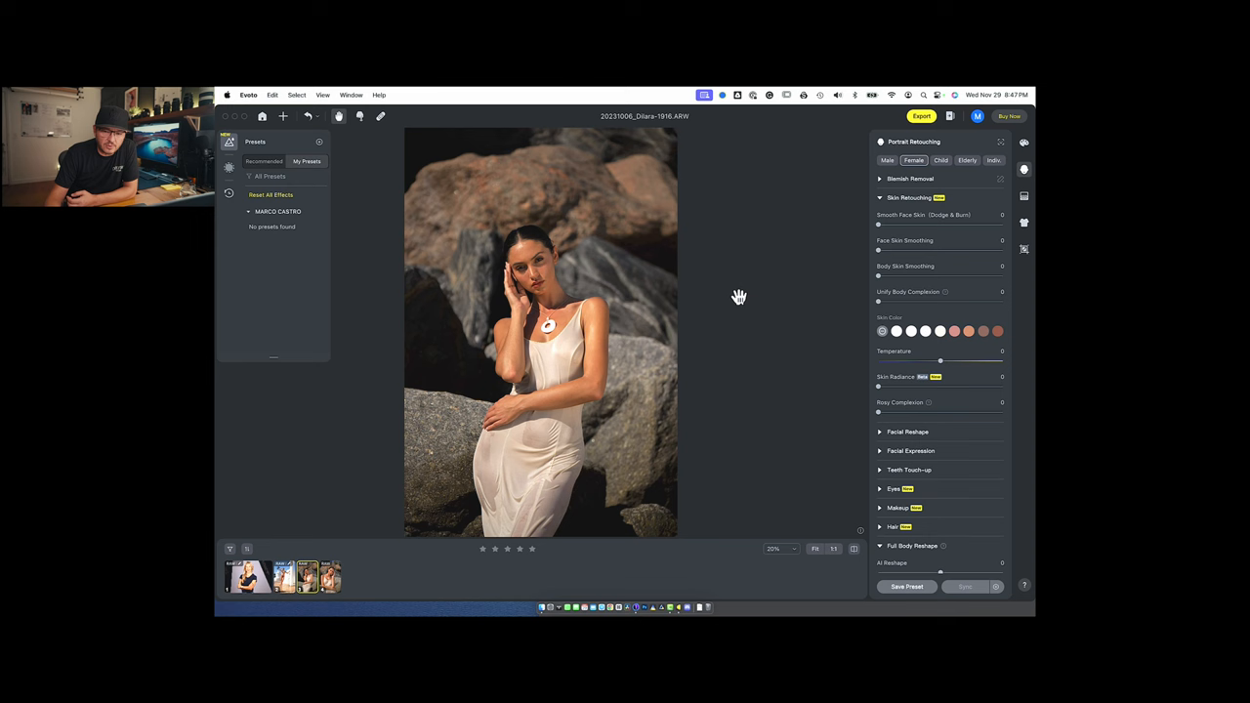
- Apply the High End 01 preset from the Recommended presets list
left_click(263, 160)
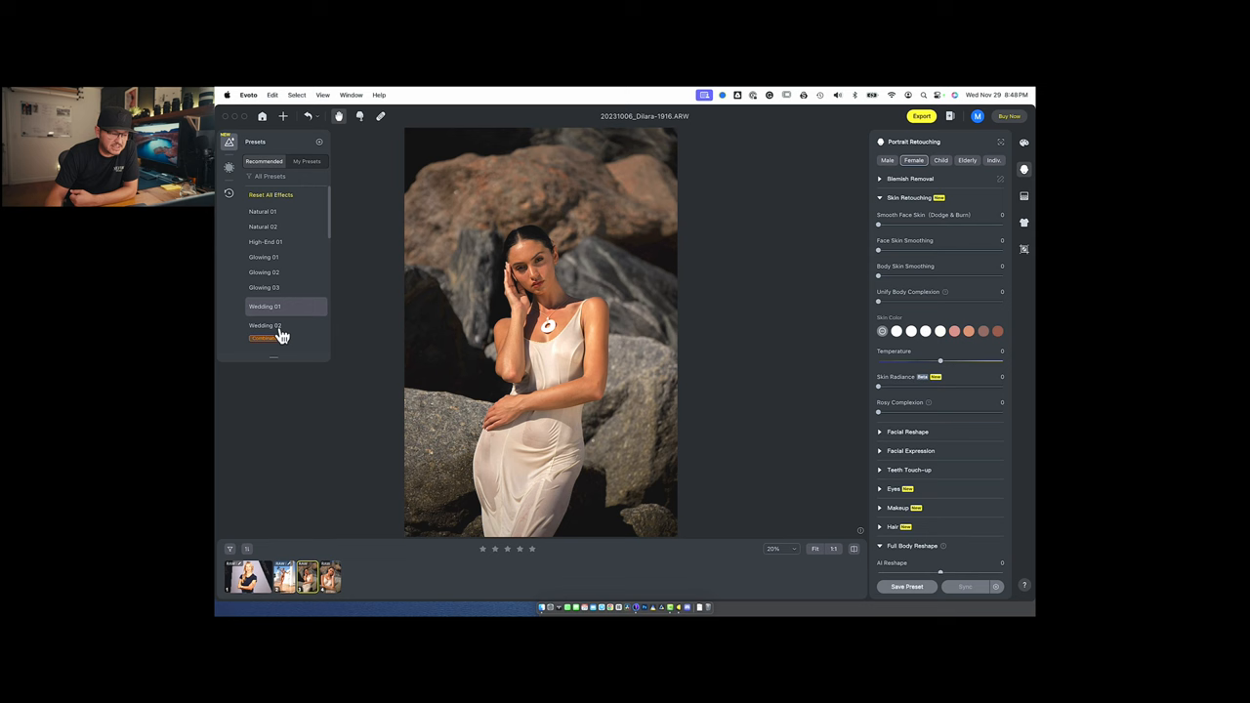
mouse_move(273, 246)
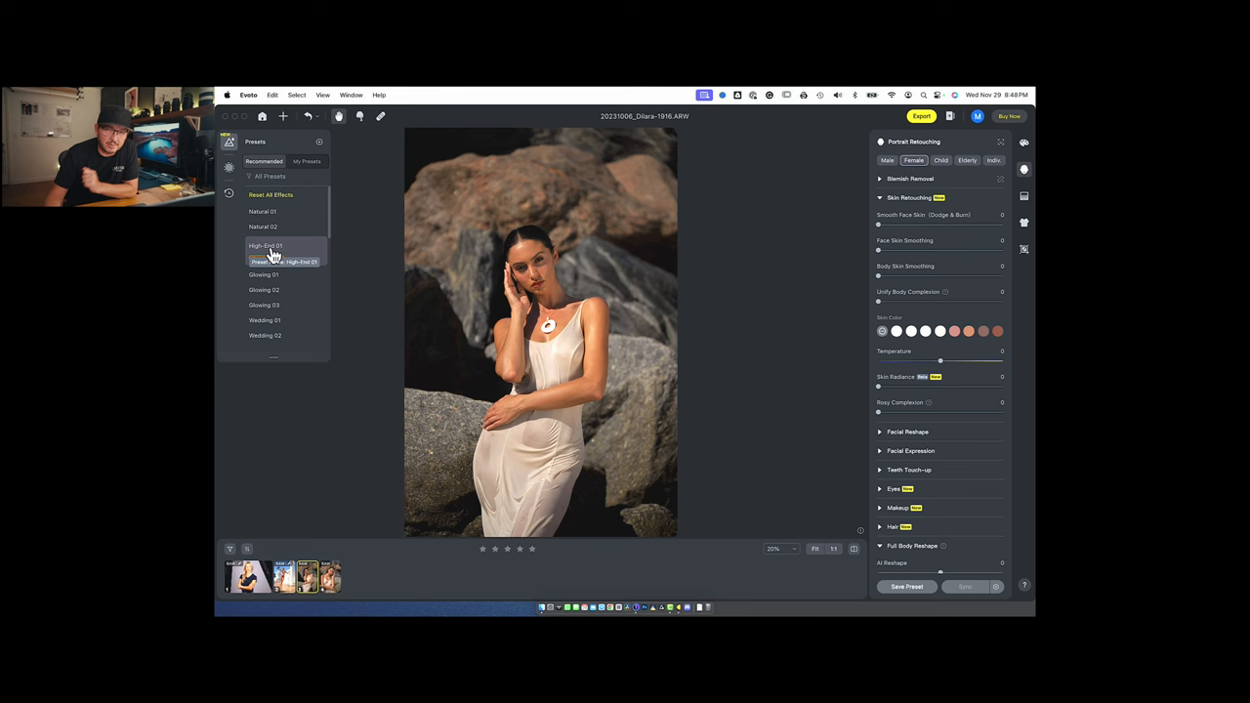
left_click(266, 246)
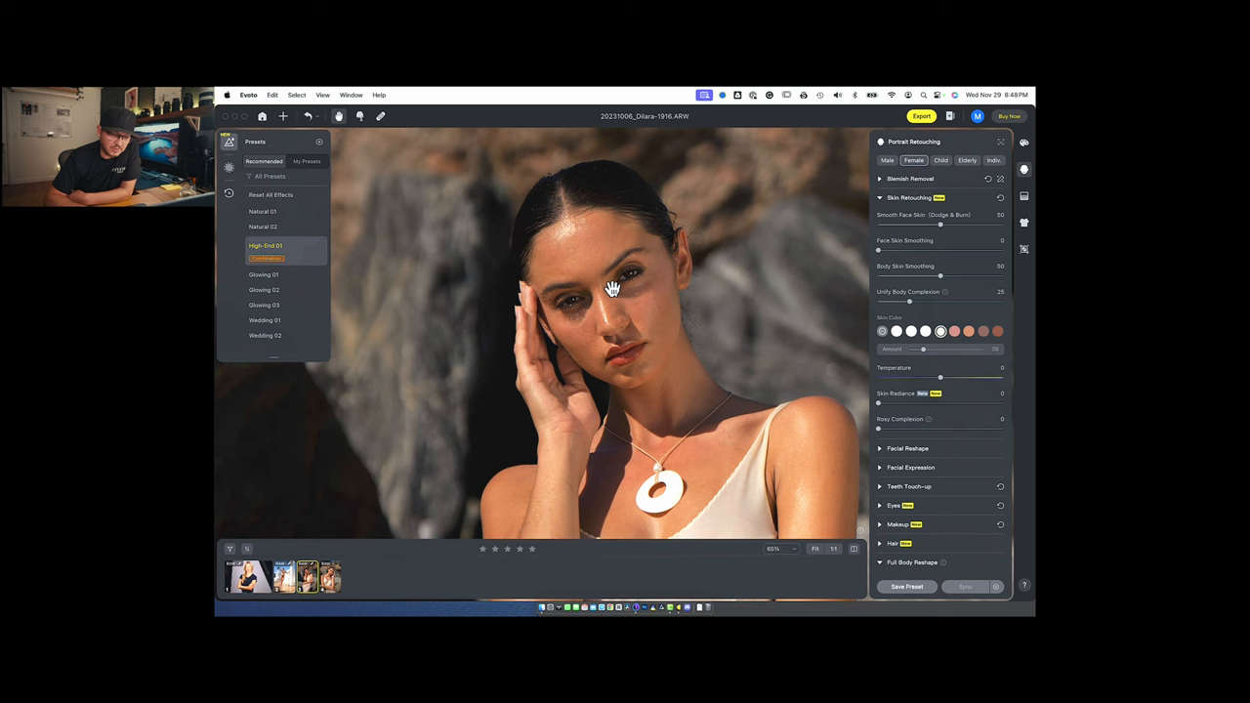
left_click(1024, 142)
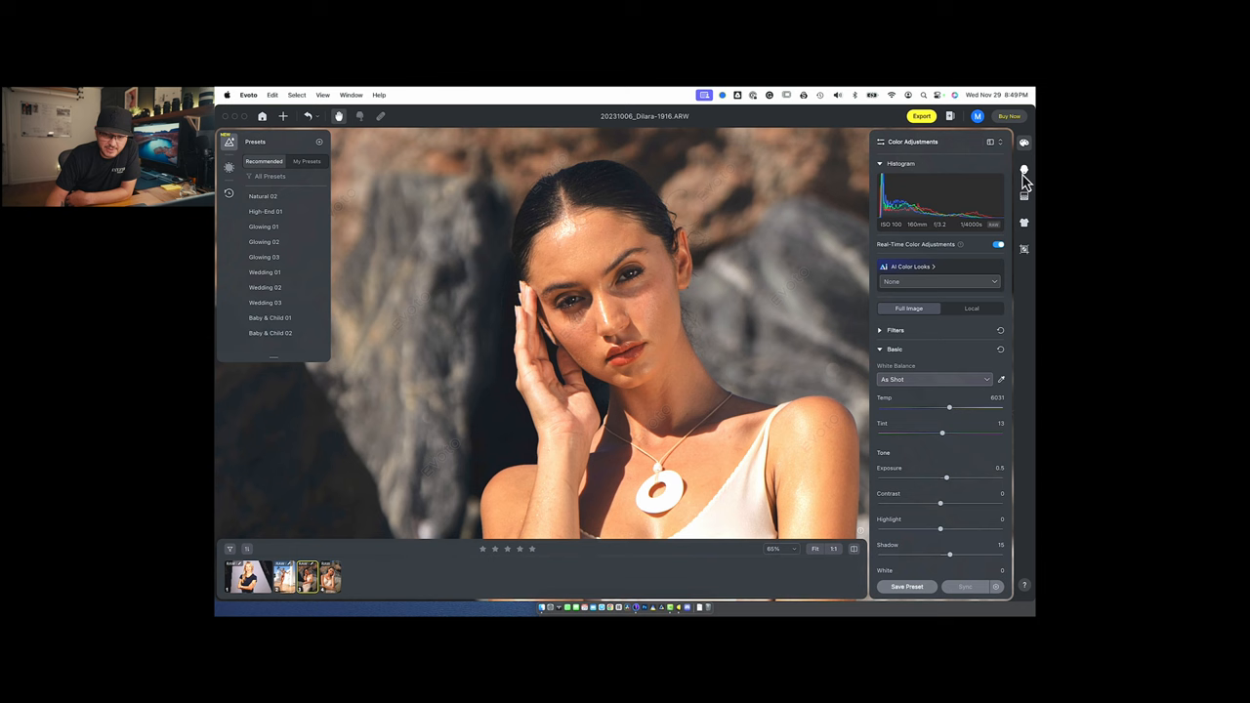
left_click(1024, 168)
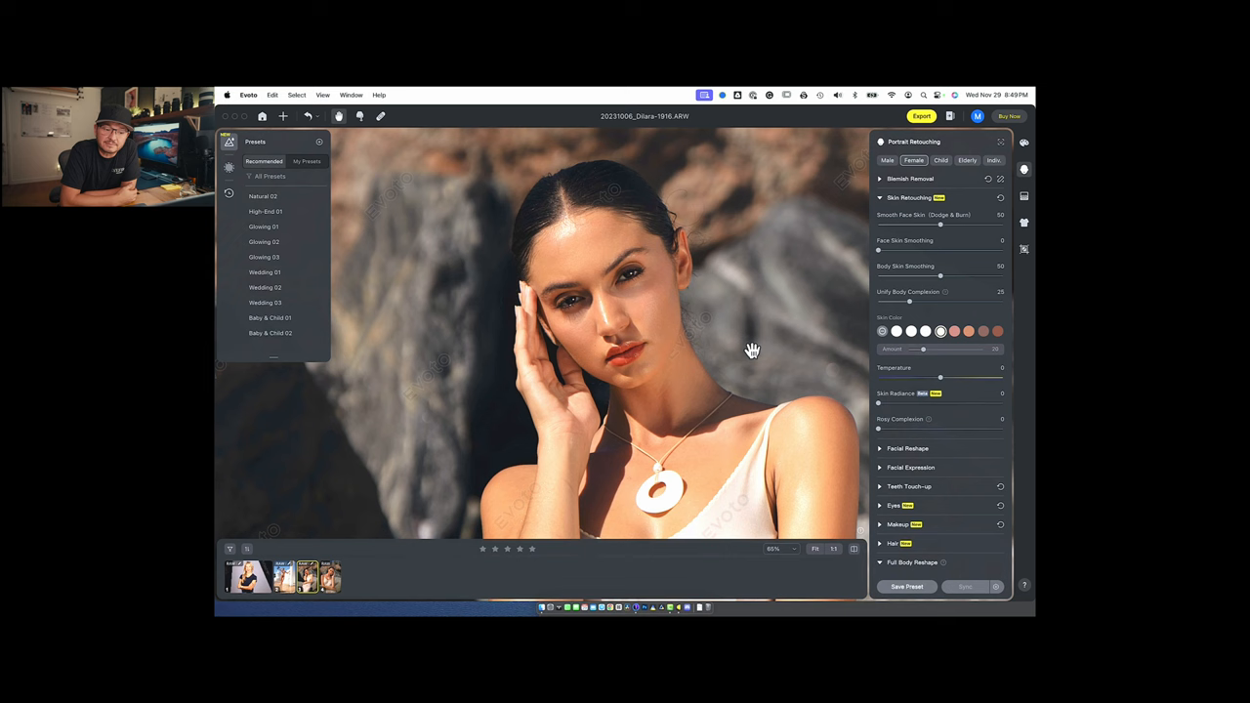
scroll("down", 3)
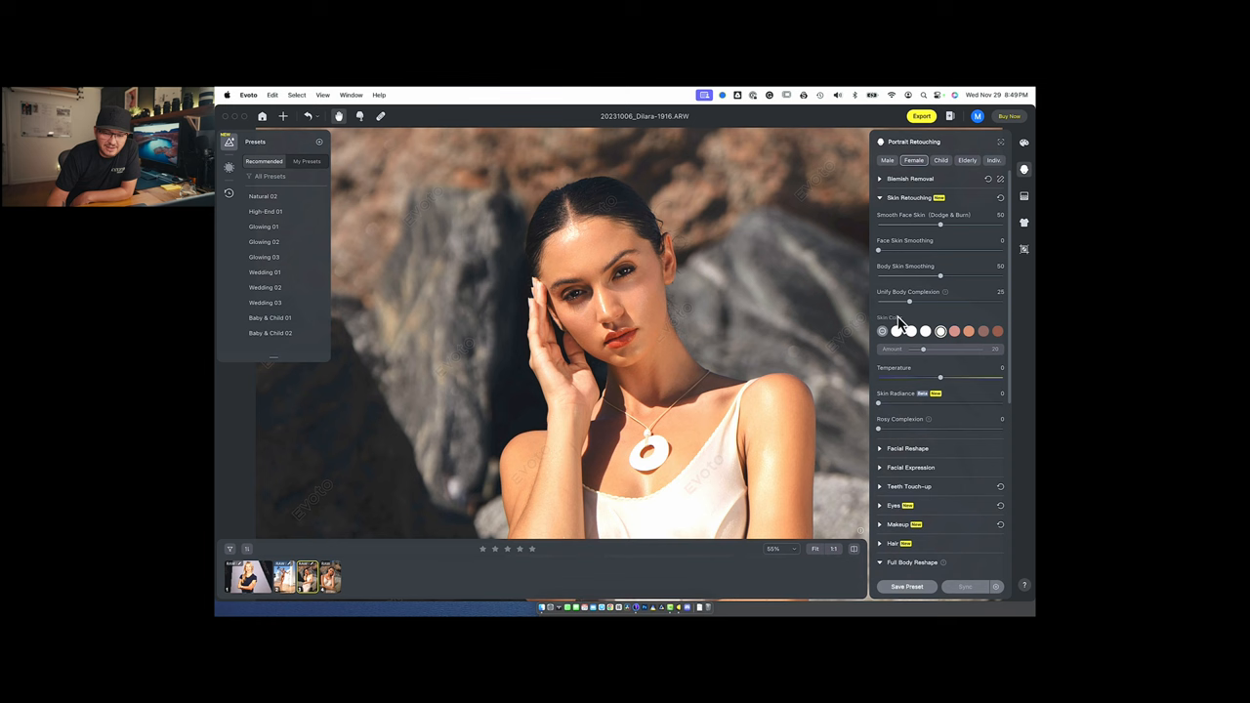
- Collapse Skin Retouching and expand the Hair section in Portrait Retouching
left_click(879, 198)
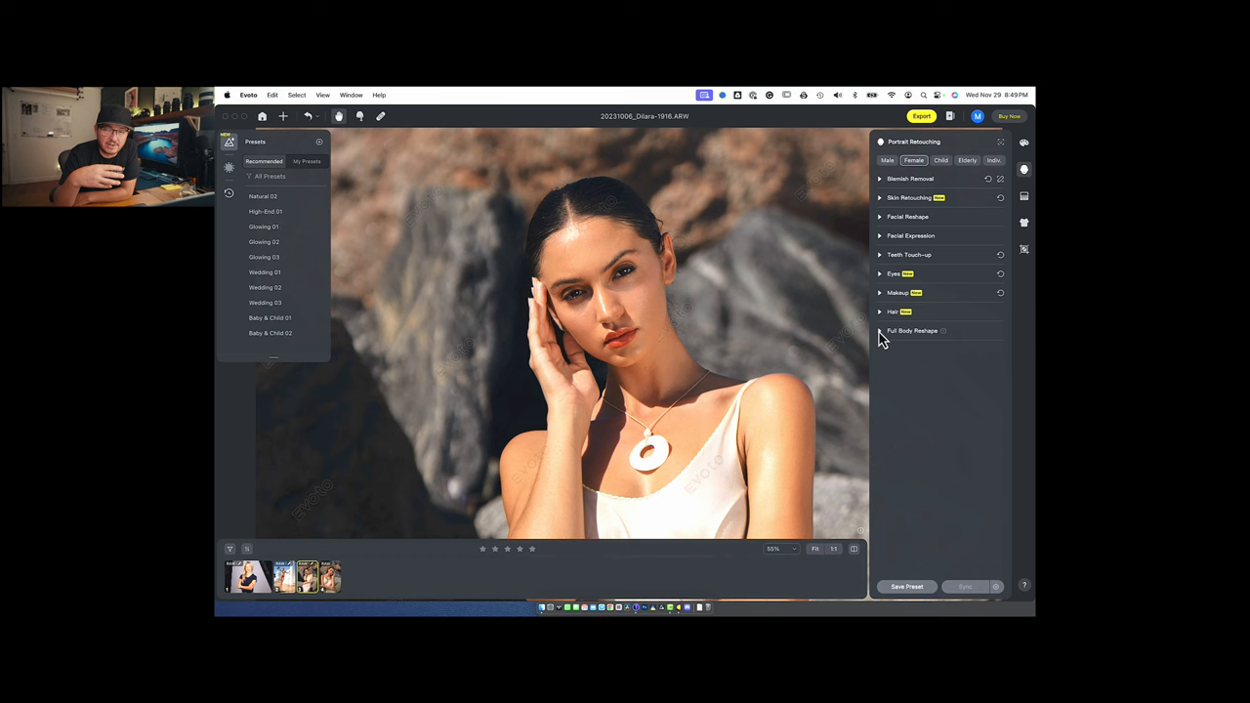
mouse_move(942, 211)
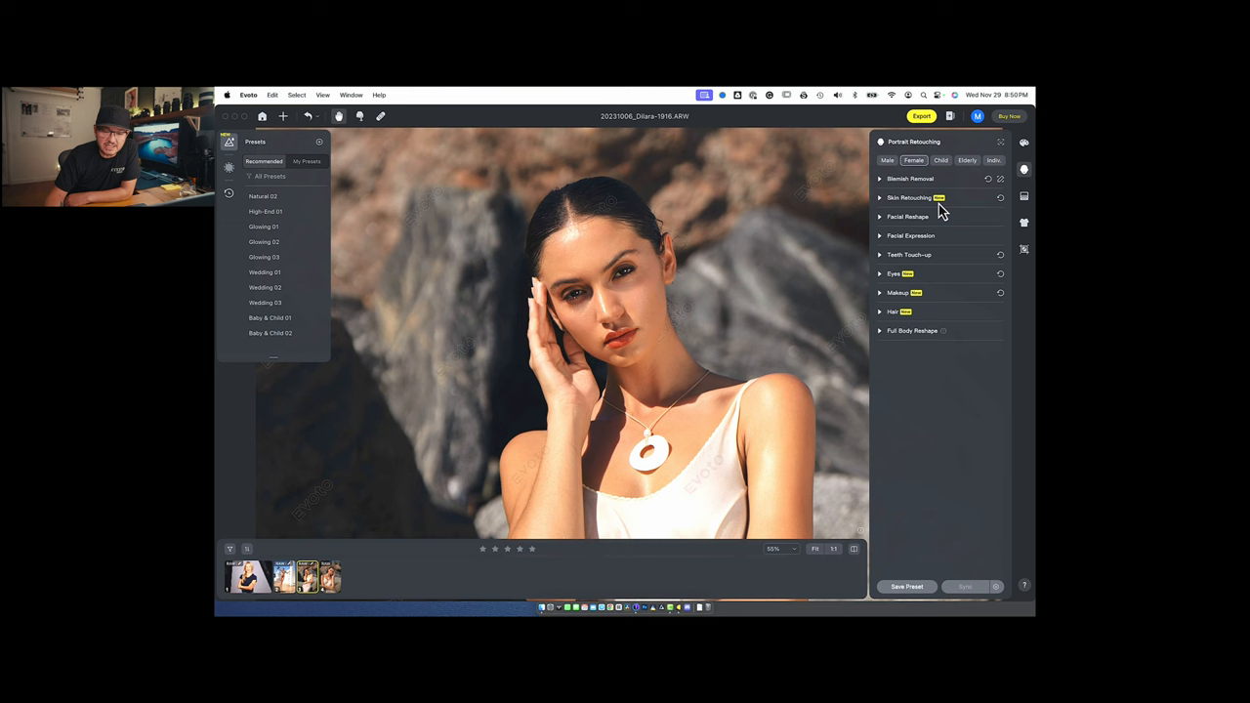
left_click(895, 313)
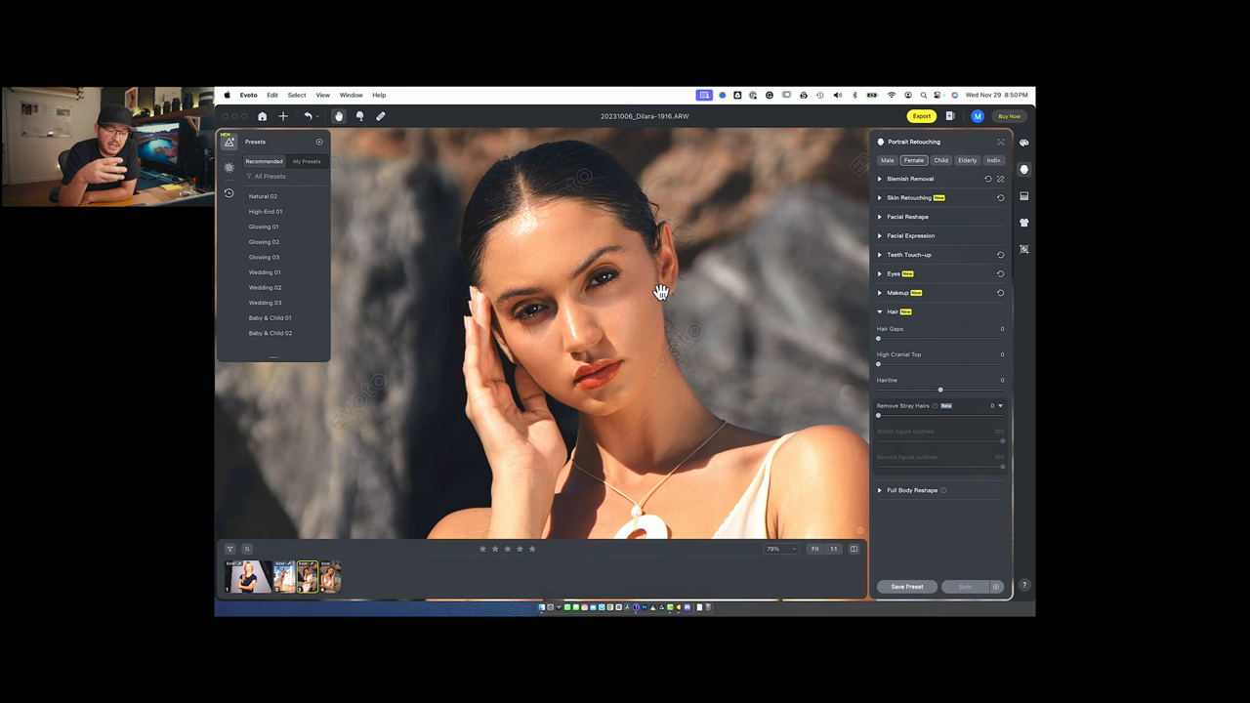
mouse_move(641, 356)
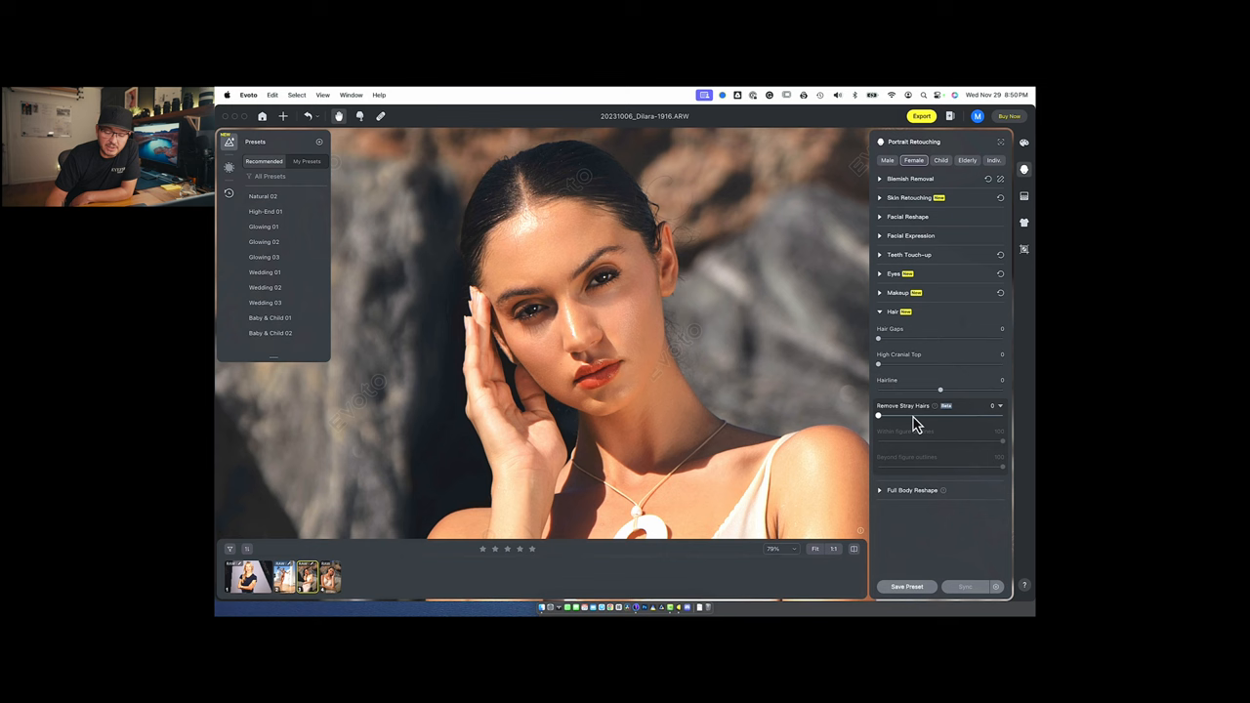
- Set Remove Stray Hairs to 100 and adjust its Within figure outlines strength
left_click_drag(879, 417, 1004, 417)
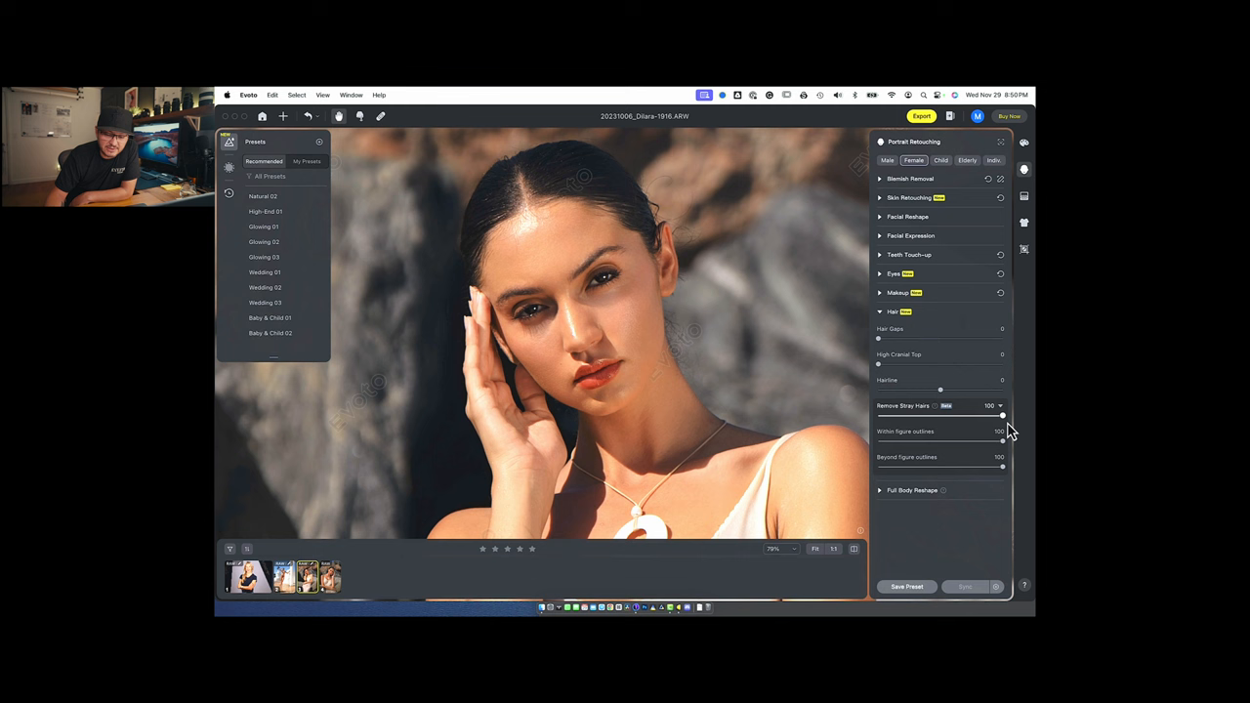
left_click_drag(1002, 416, 878, 417)
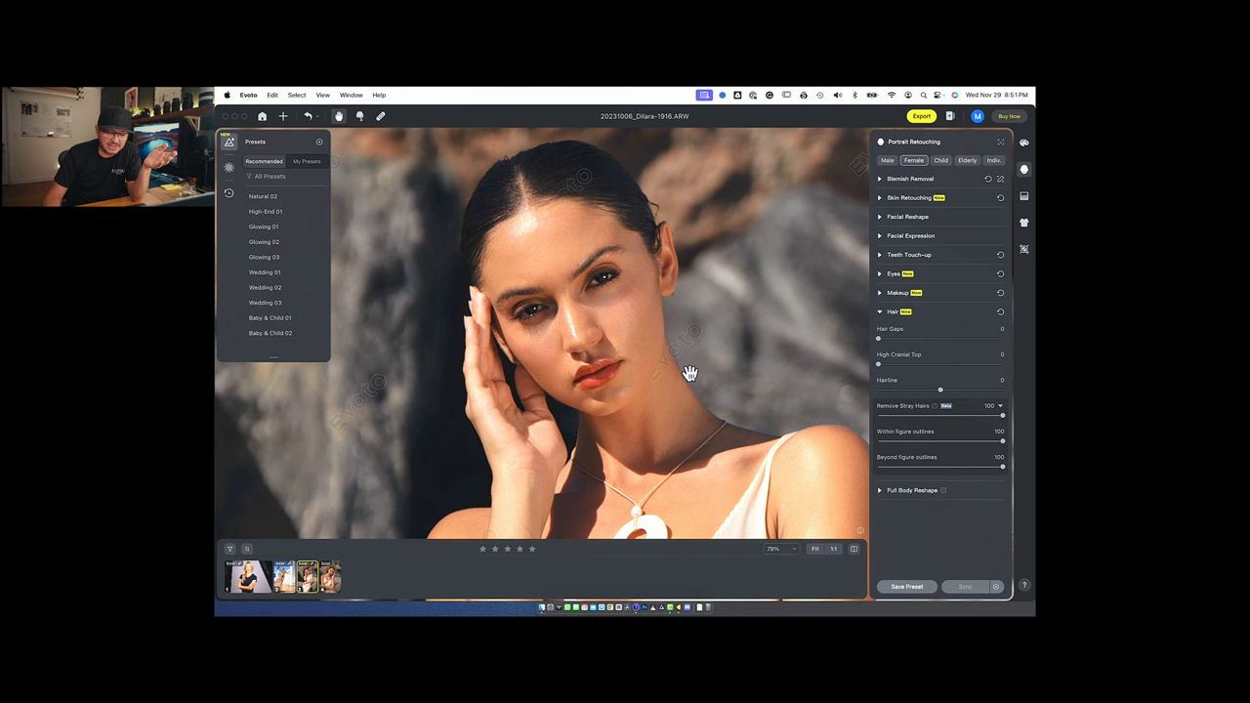
mouse_move(688, 297)
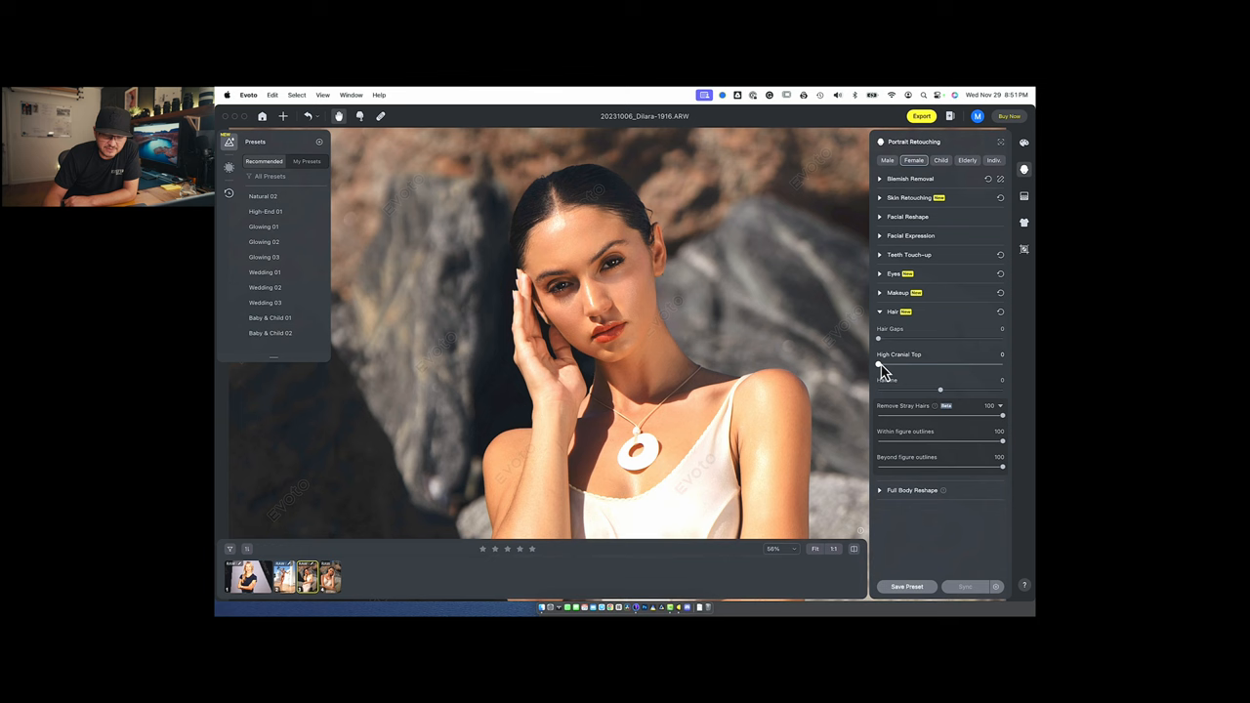
- Raise the Hair Gaps slider to a moderate strength and inspect the hair up close
left_click_drag(879, 340, 979, 340)
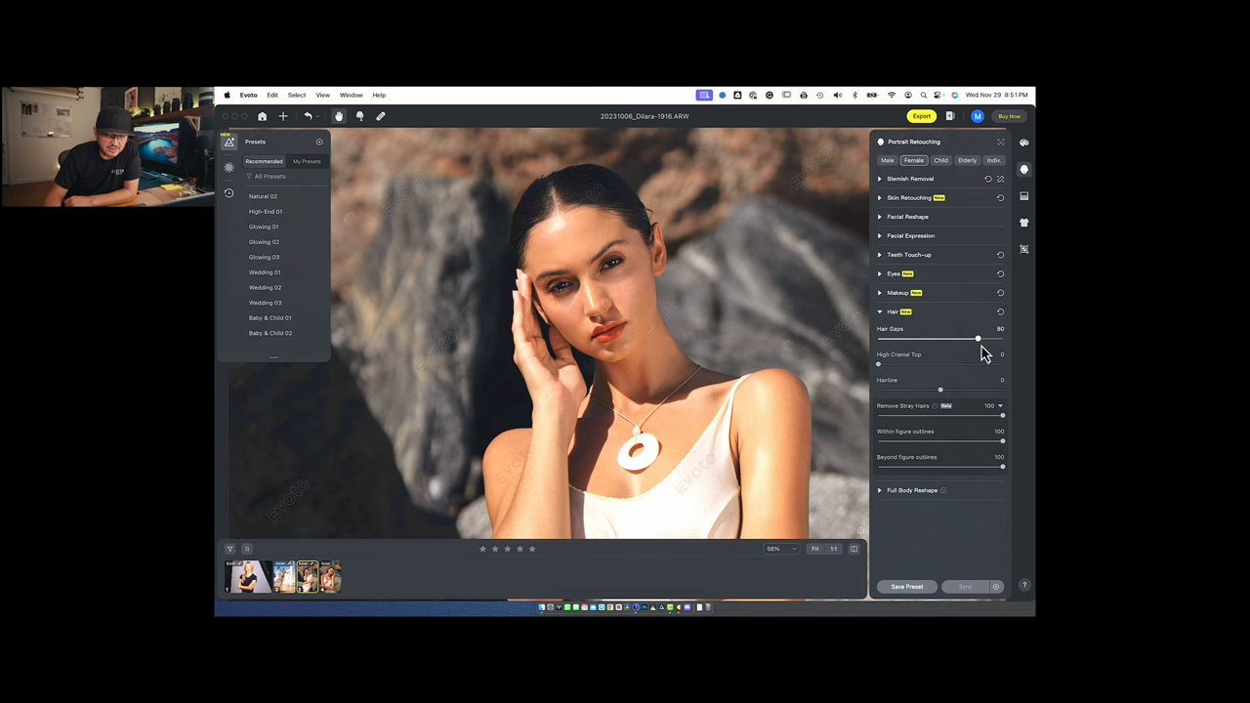
left_click_drag(977, 338, 1000, 339)
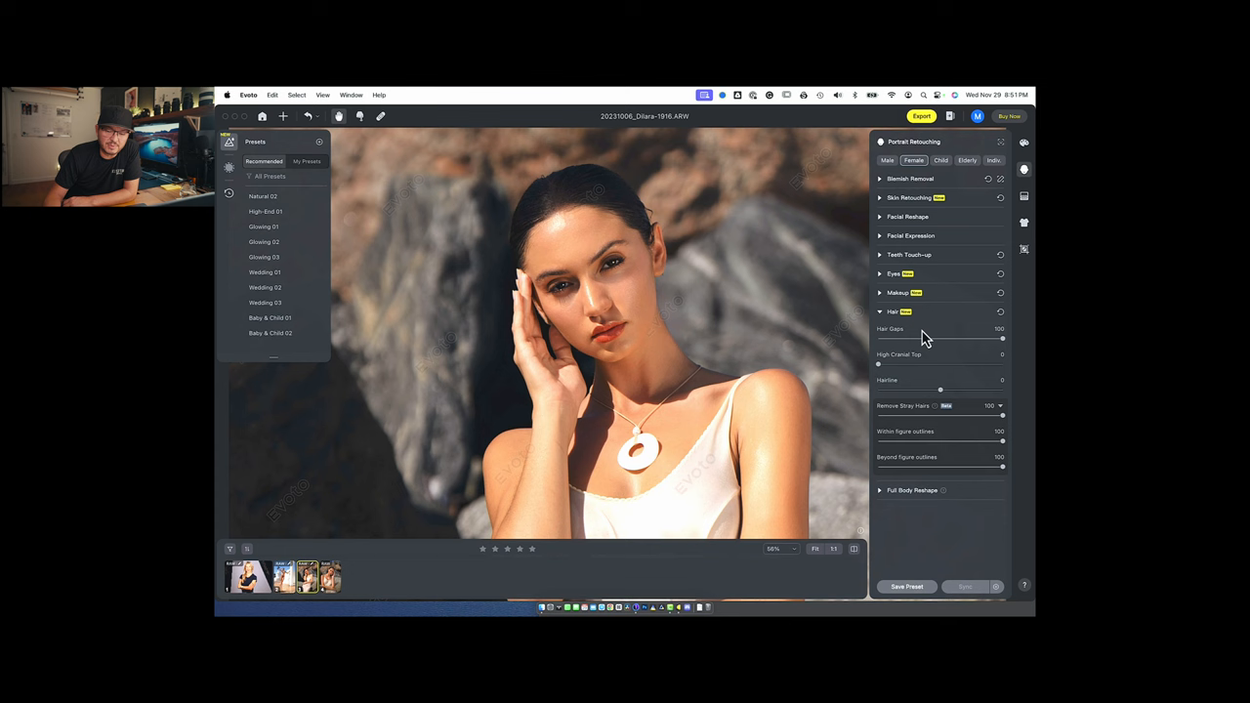
left_click_drag(1002, 337, 938, 336)
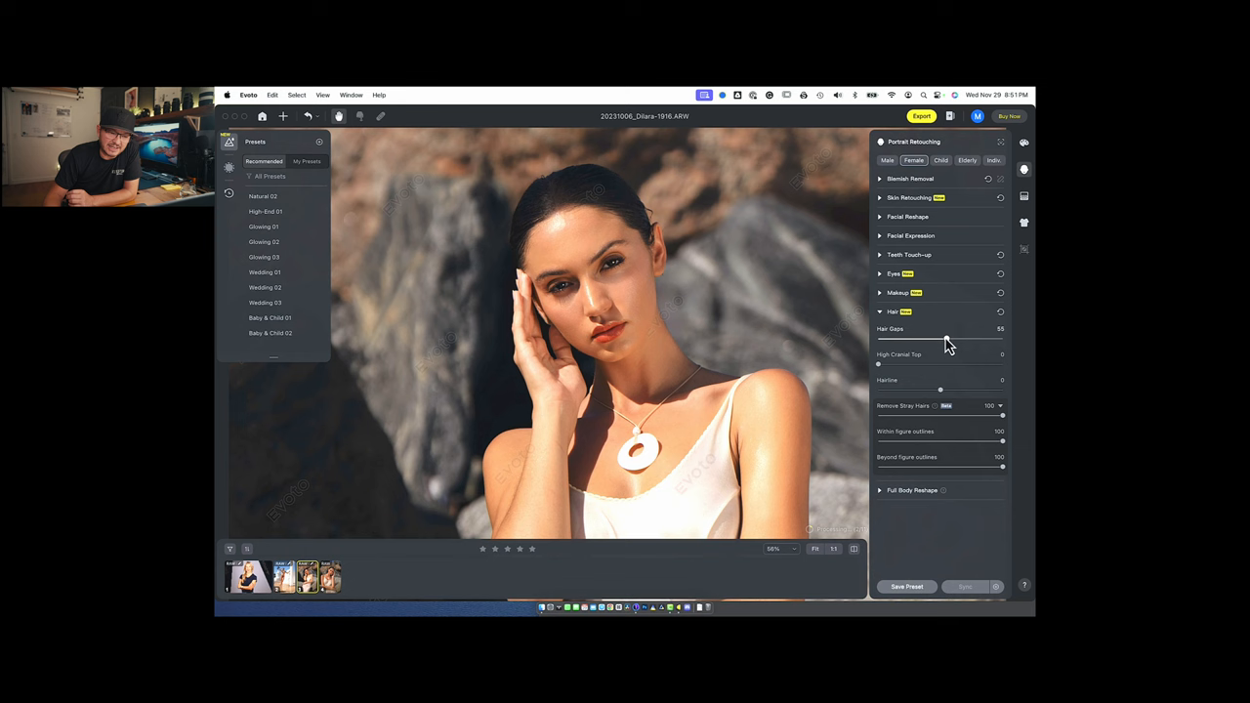
left_click_drag(945, 342, 936, 342)
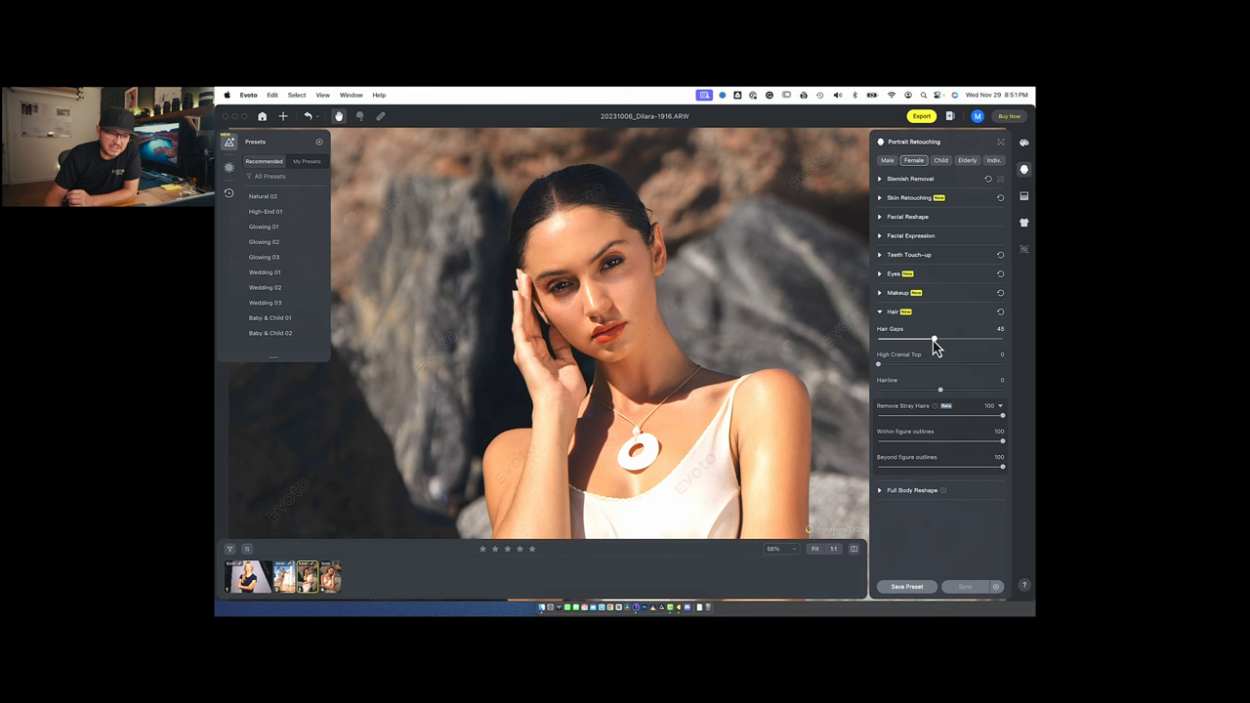
left_click_drag(934, 338, 942, 338)
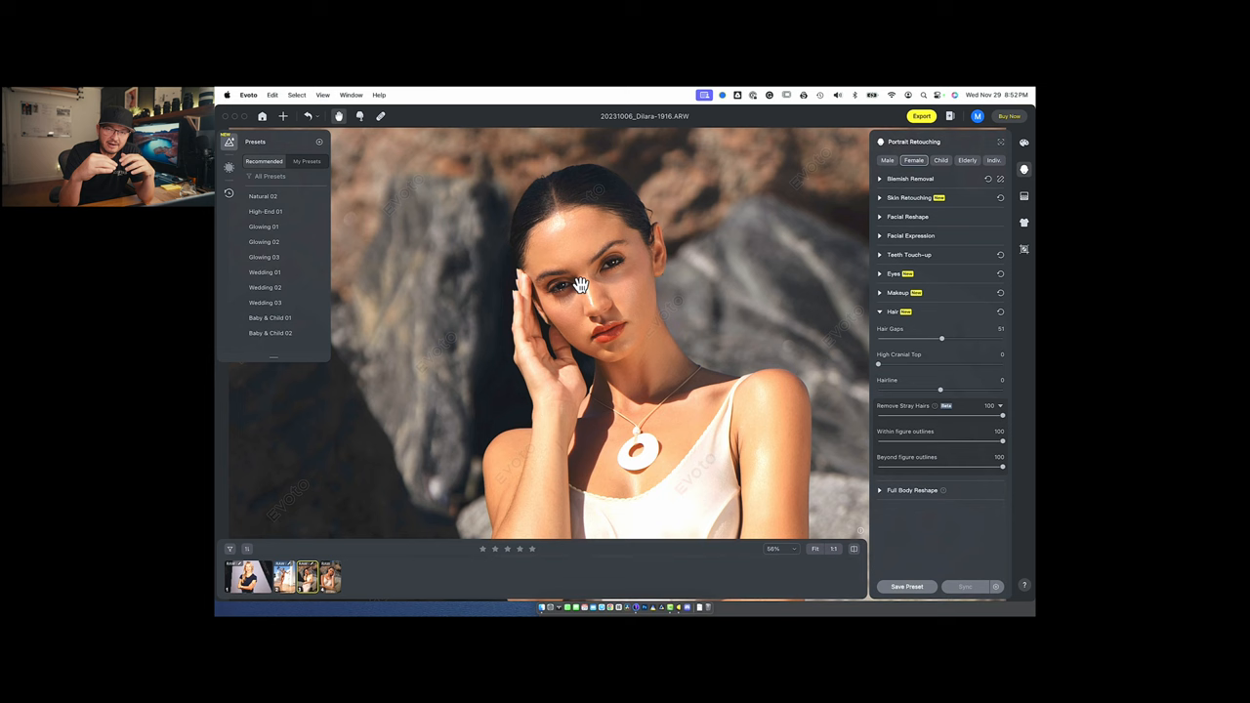
left_click_drag(942, 340, 958, 340)
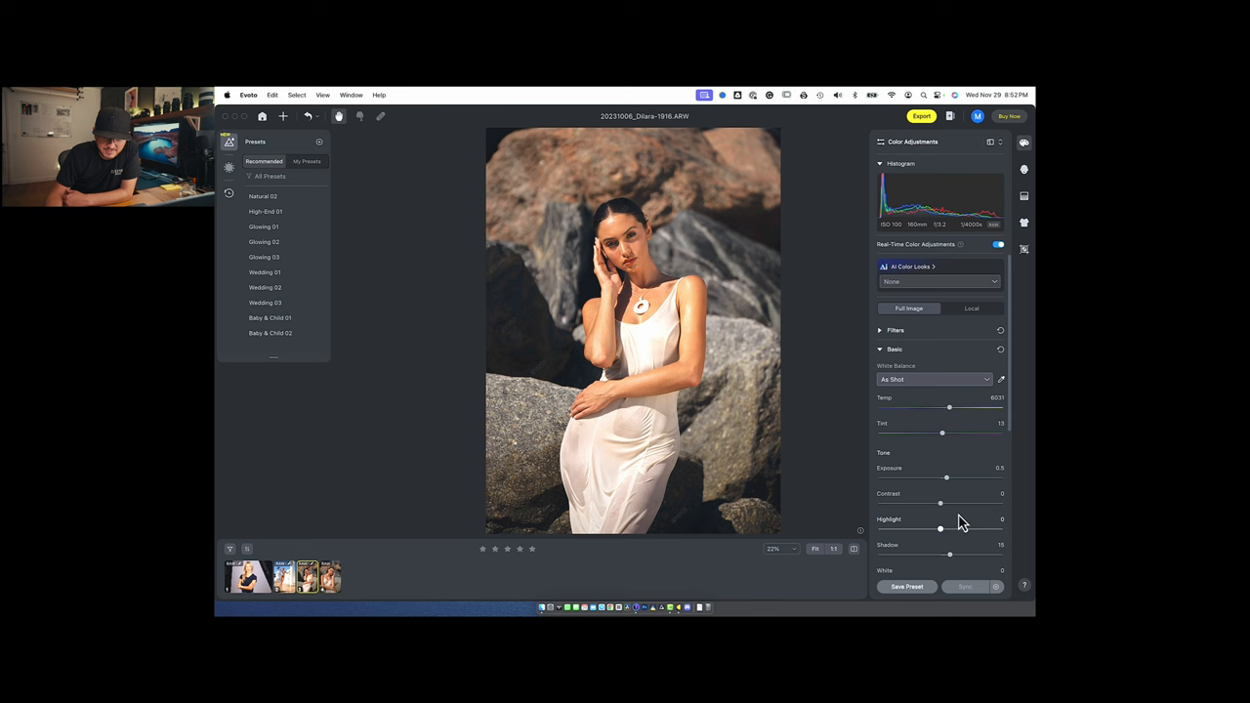
left_click_drag(950, 555, 969, 555)
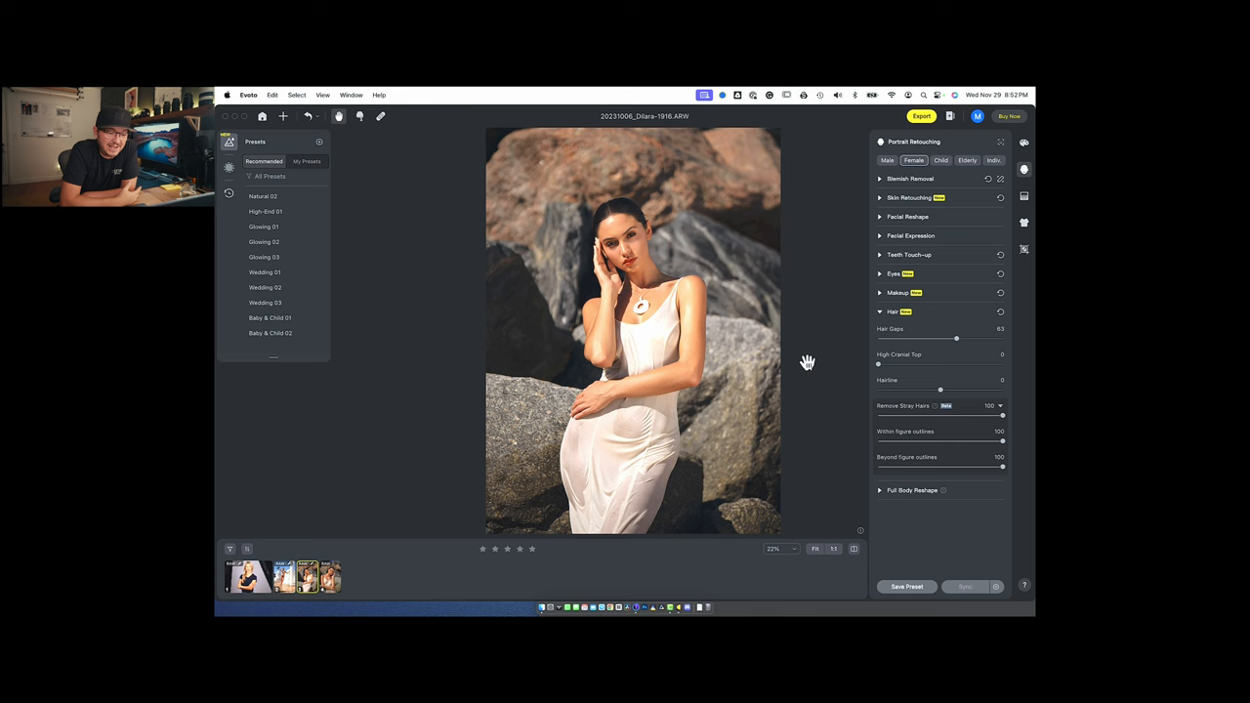
- Show the empty My Presets collection
left_click(307, 160)
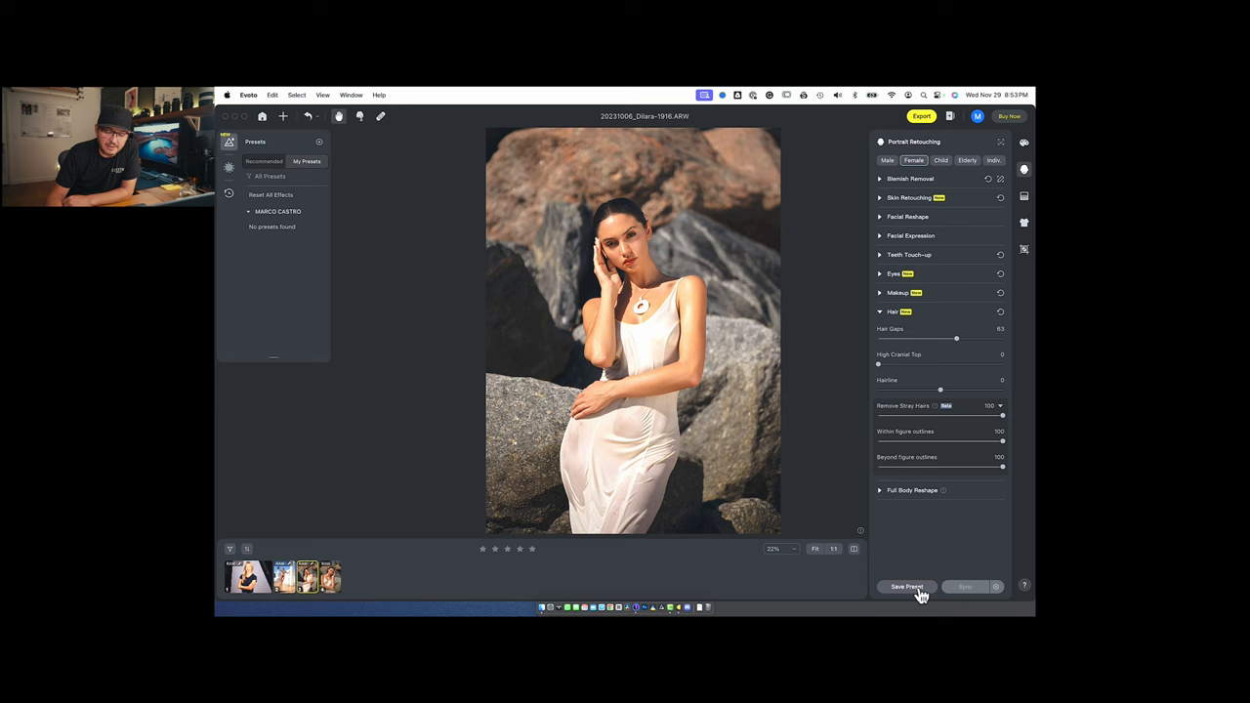
- Start a new Combination preset named 'MARCO-DIRECT LIGHT'
left_click(907, 586)
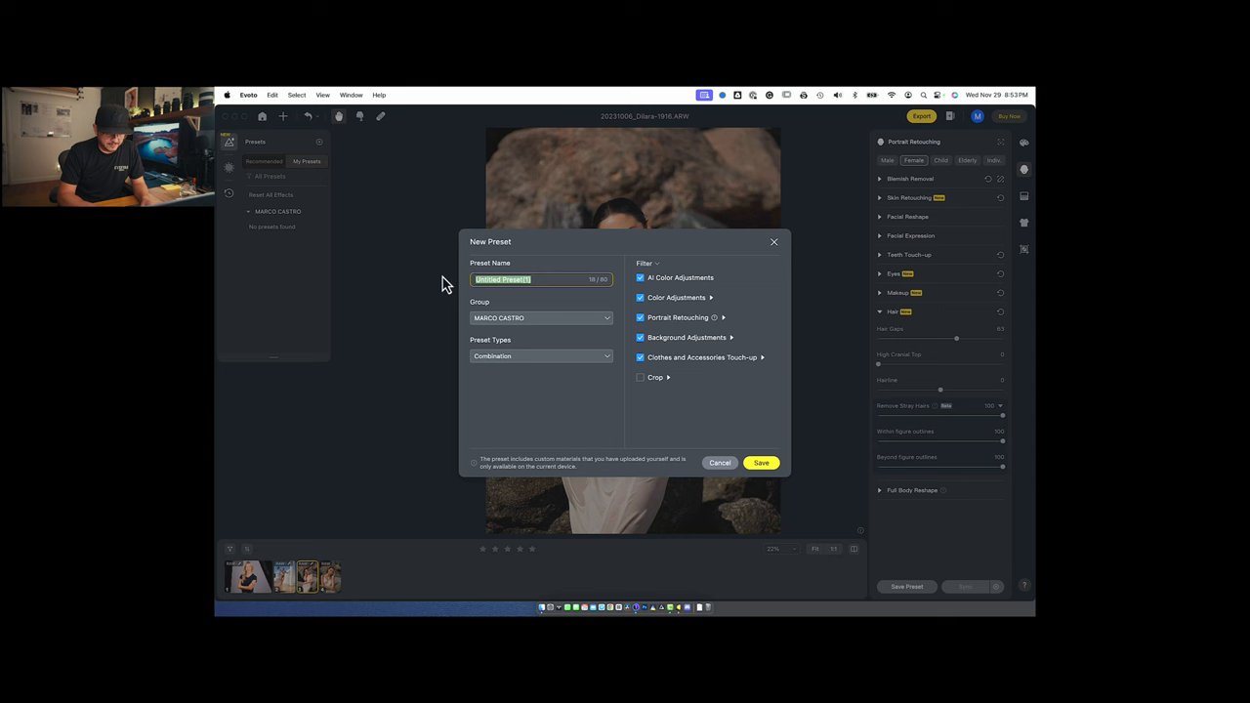
type("MARCO-DIRECT LIGHT")
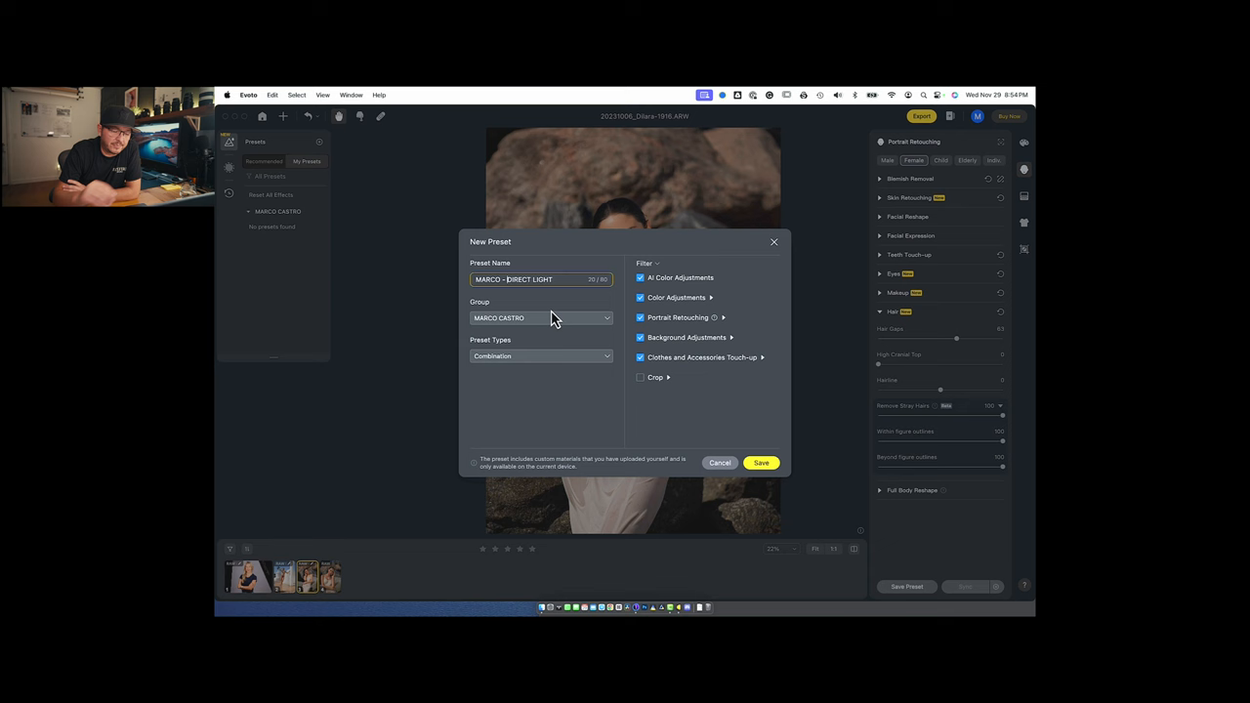
- Review the Color Adjustments > Full Image > Basic filter options and save the preset
left_click(711, 297)
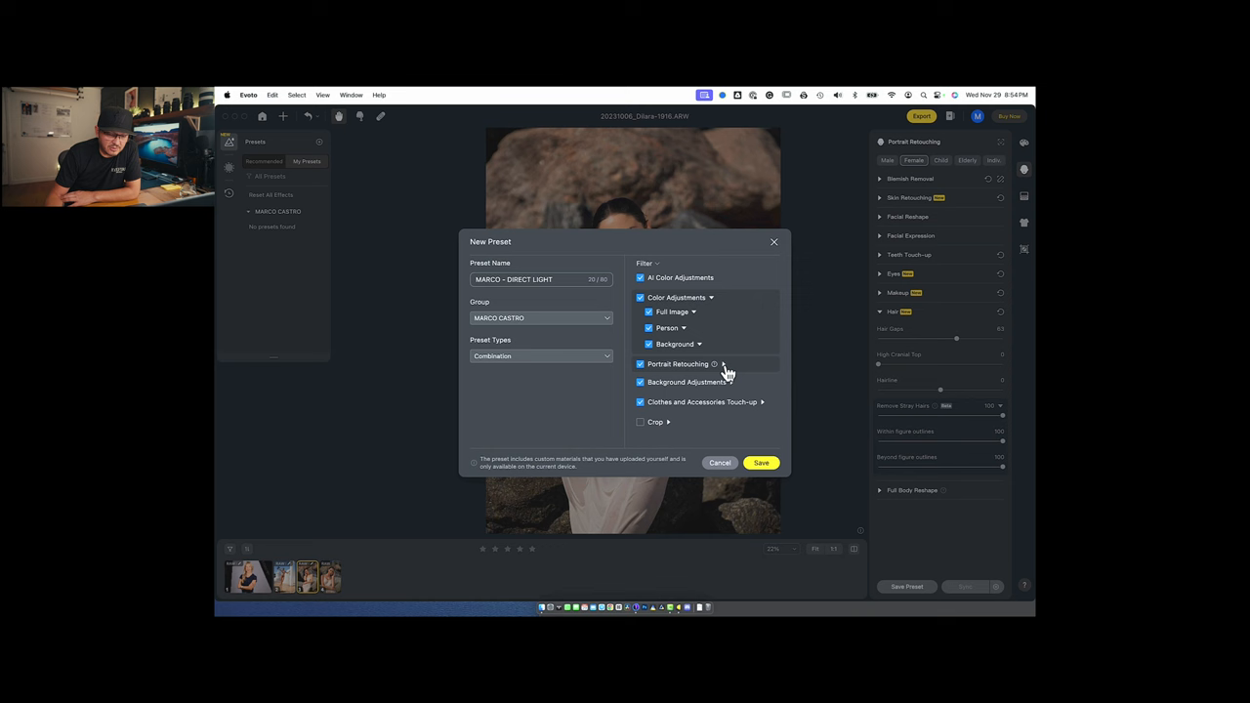
left_click(711, 297)
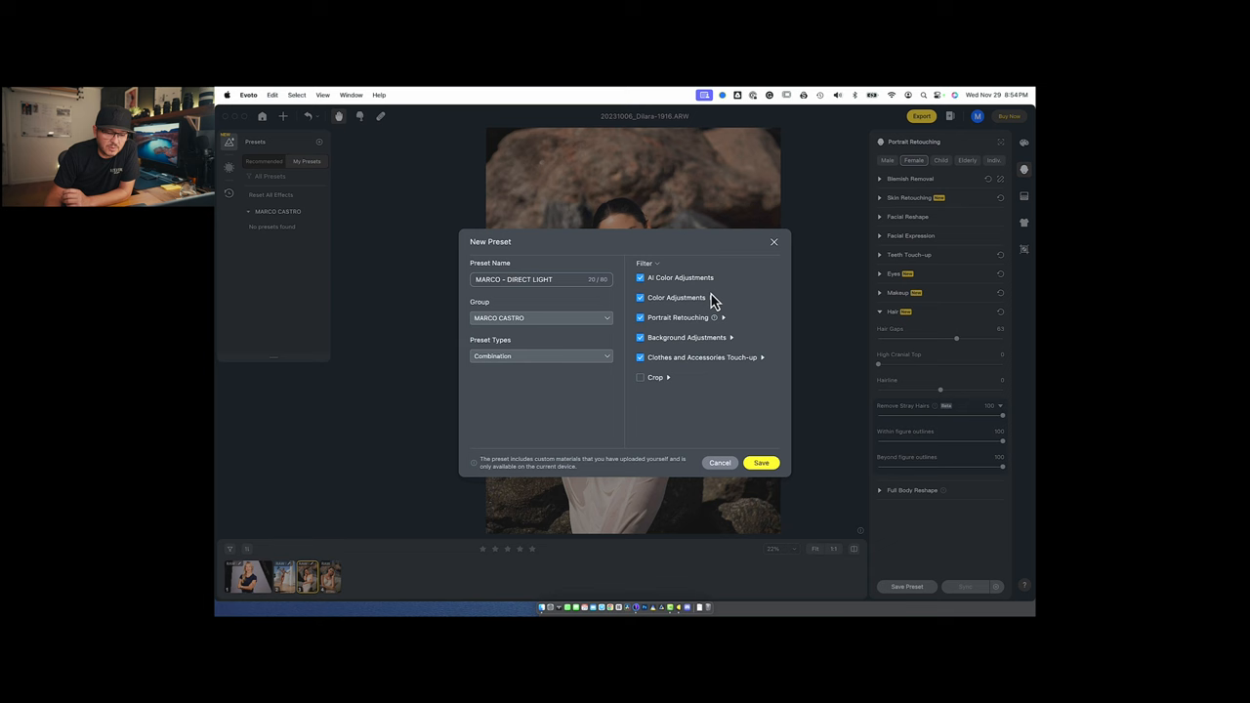
left_click(711, 297)
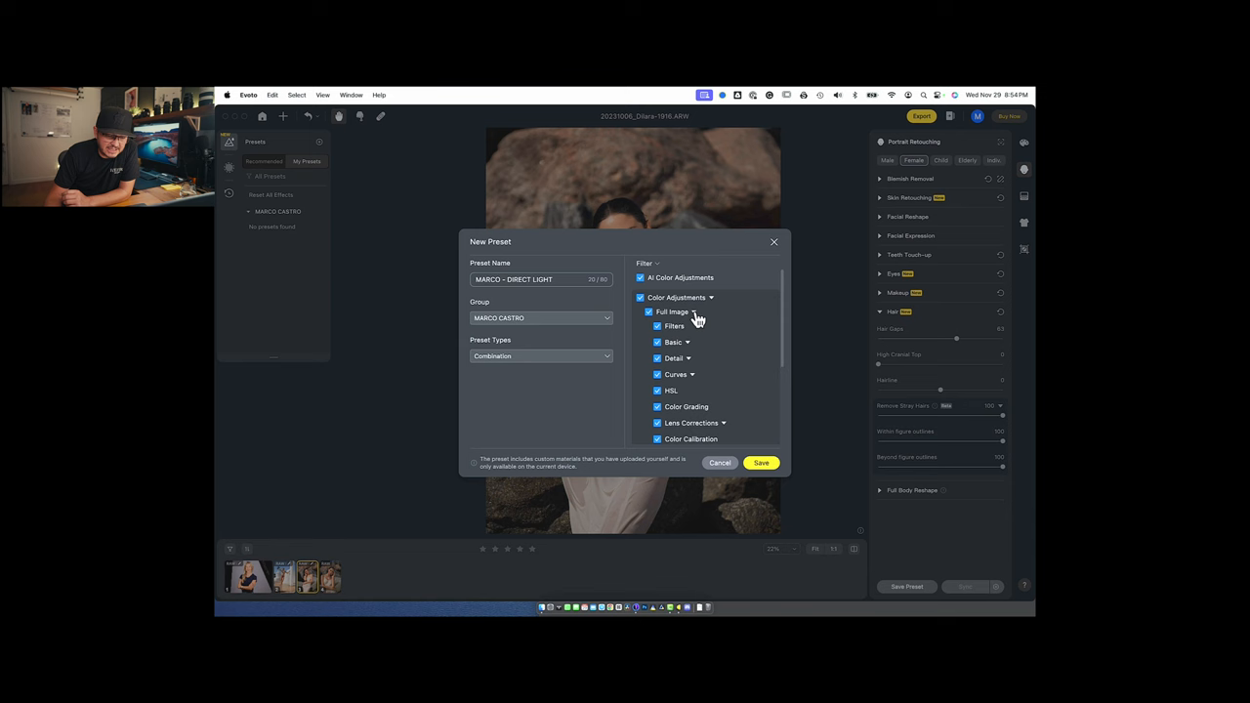
mouse_move(697, 332)
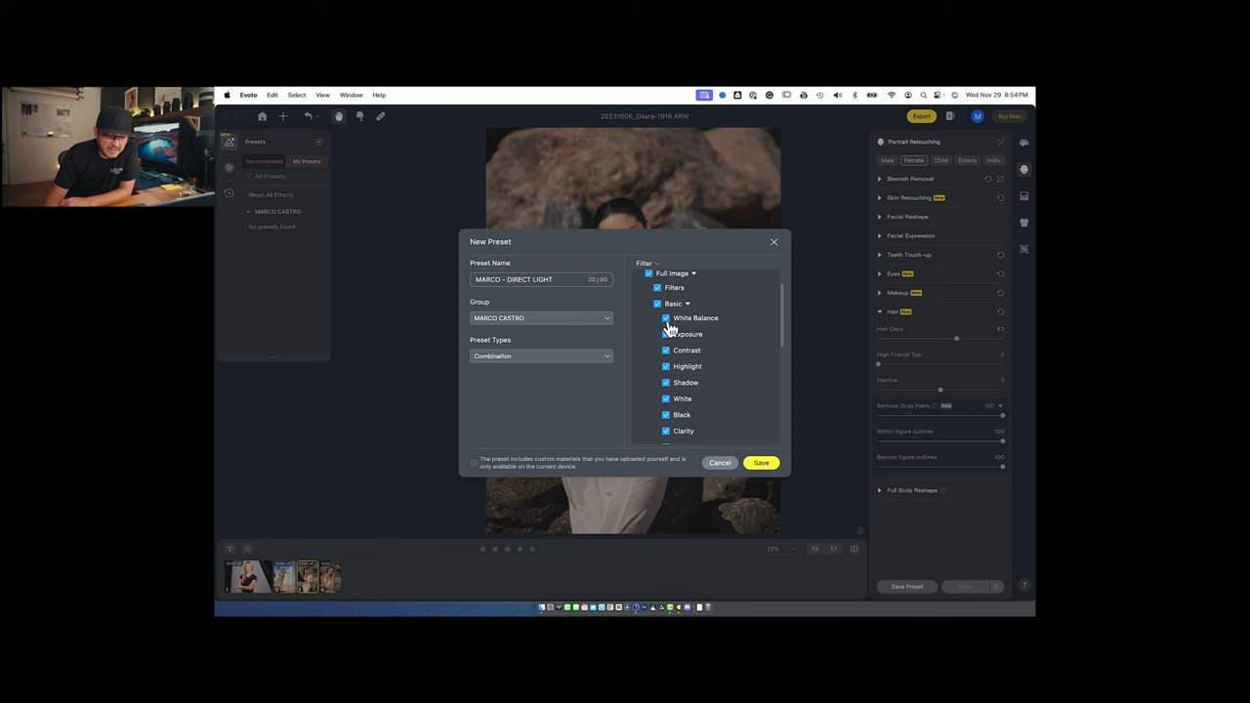
left_click(668, 316)
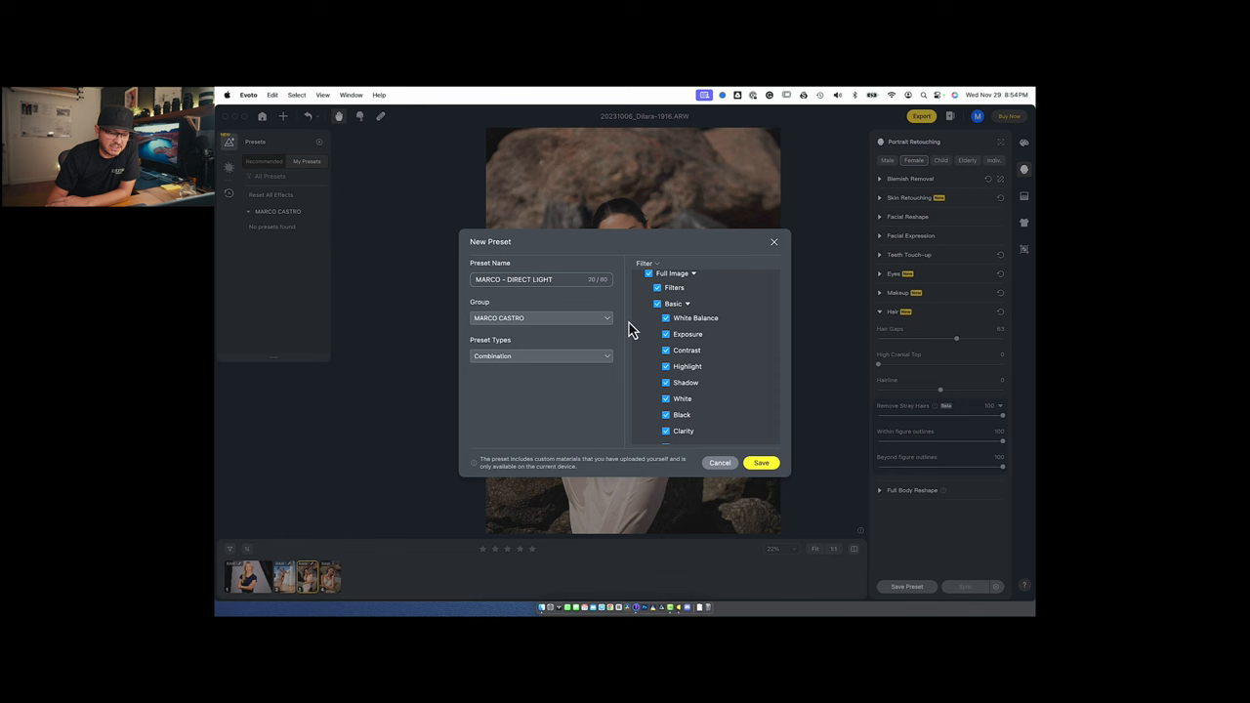
left_click(762, 462)
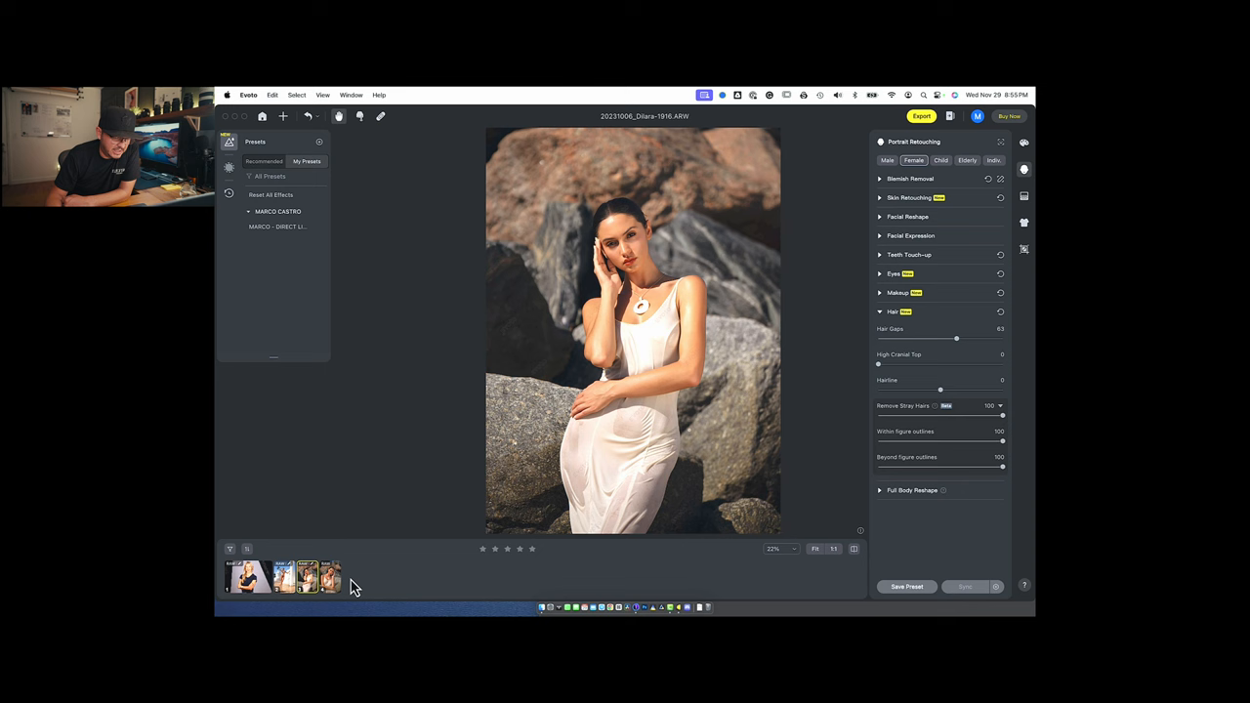
- Load another photo from the shoot and apply the MARCO-DIRECT LIGHT preset
left_click(328, 576)
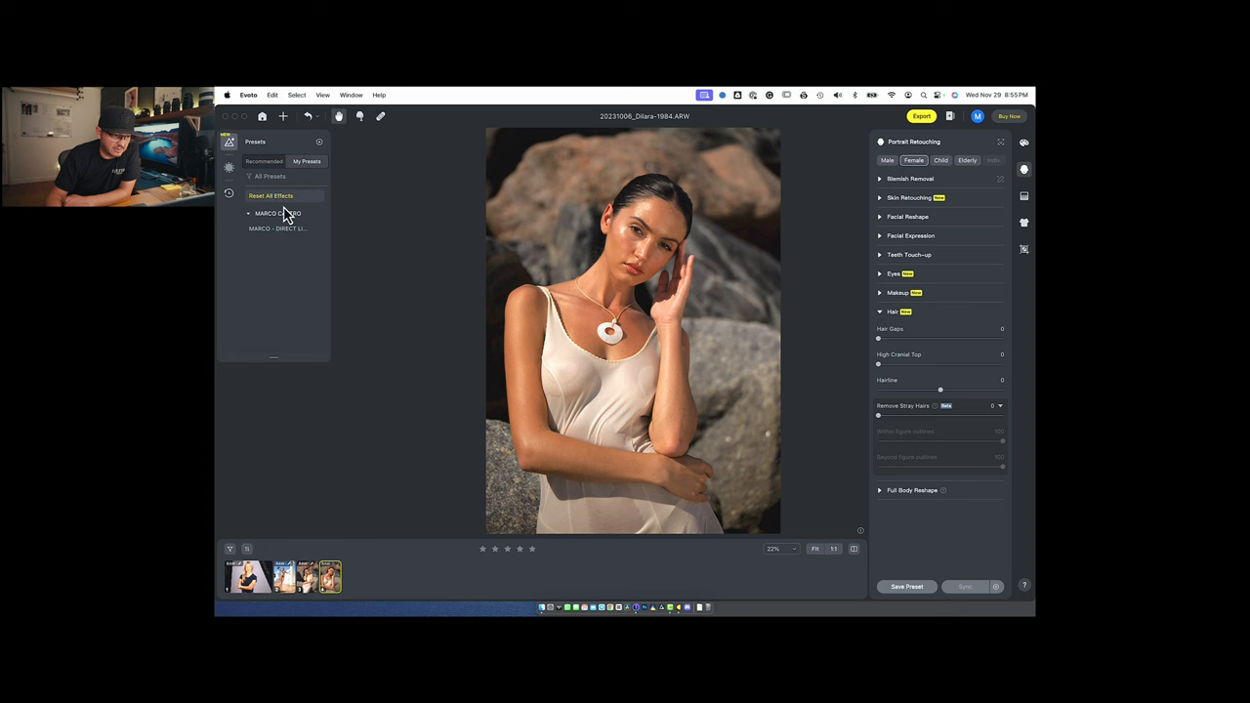
left_click(278, 231)
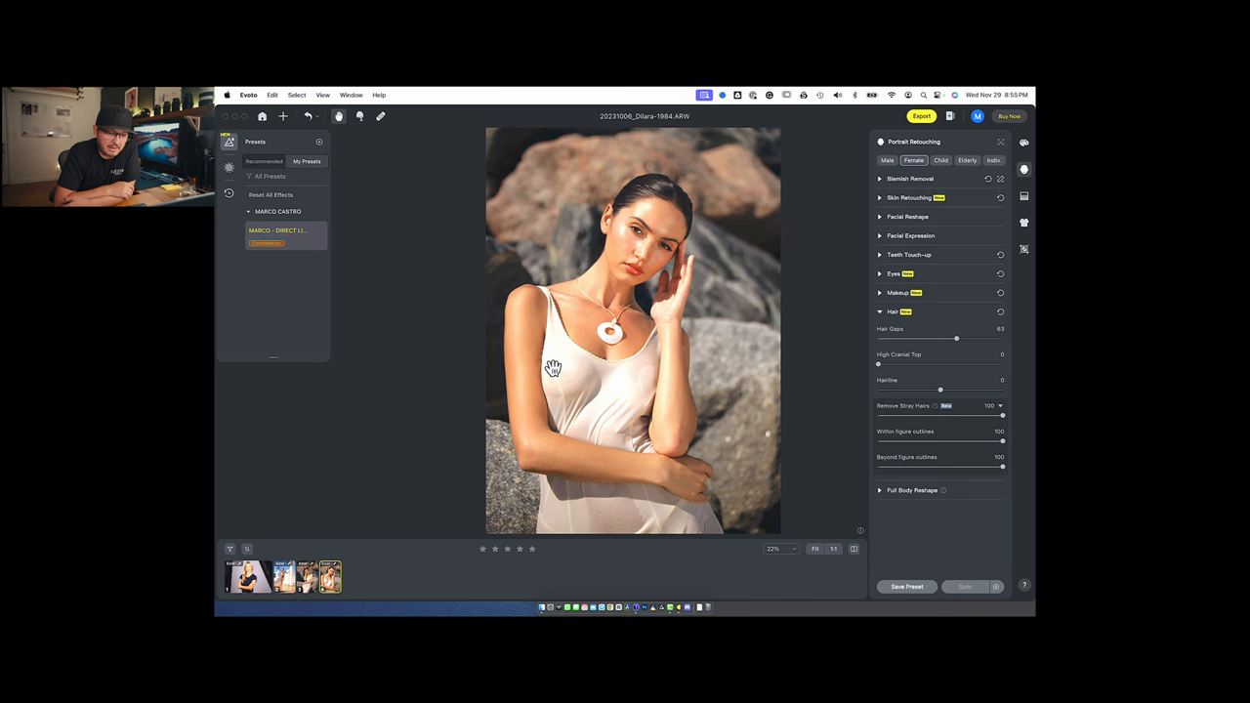
mouse_move(633, 491)
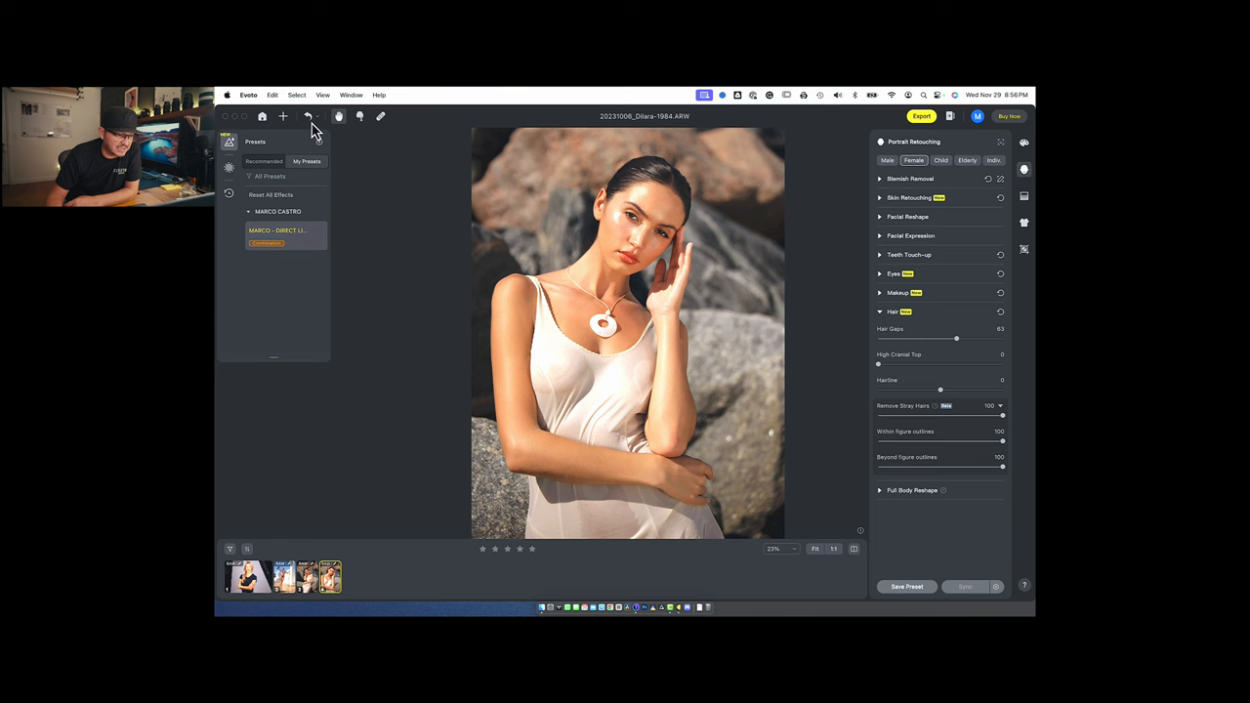
- Sync the original headshot's edits onto another filmstrip image and return to it
left_click(331, 576)
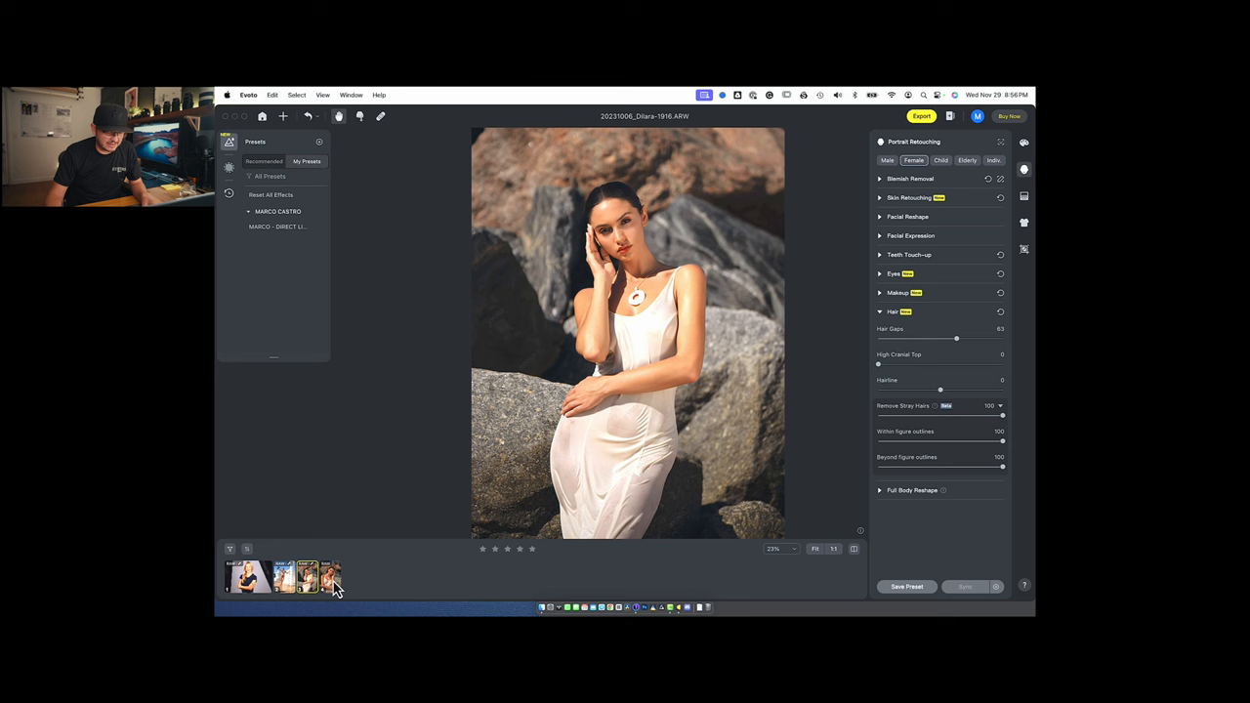
left_click(965, 587)
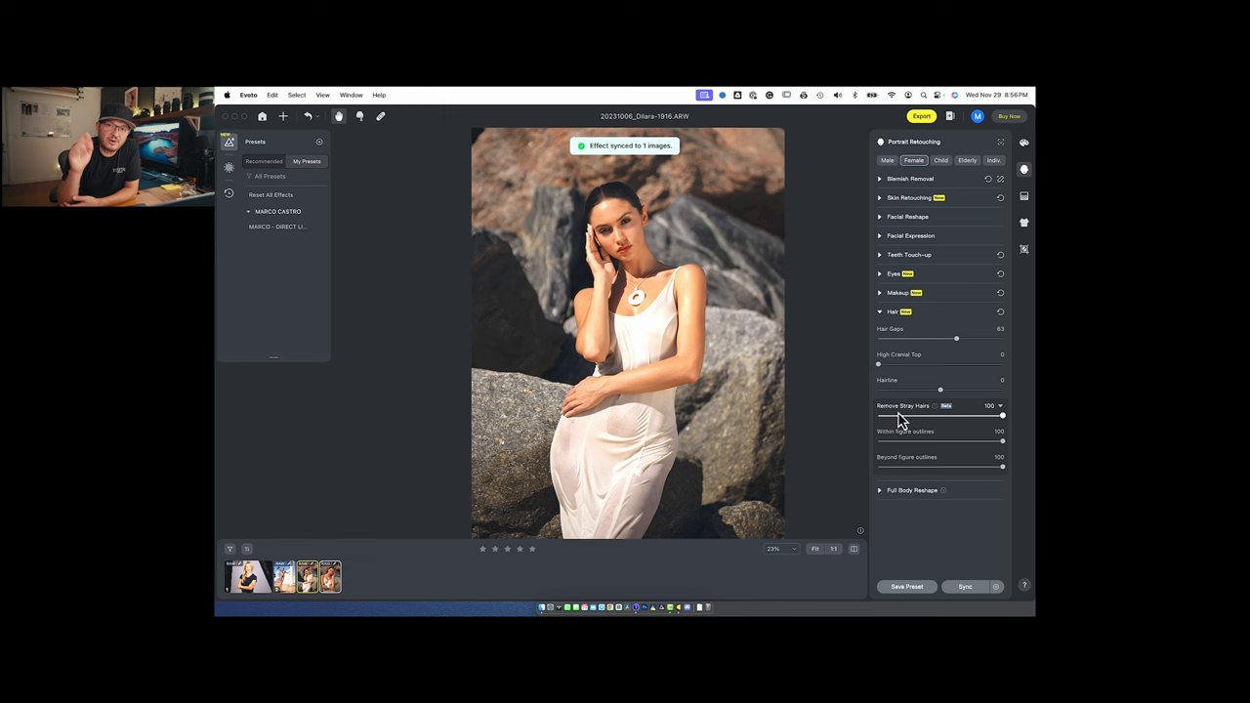
left_click(307, 575)
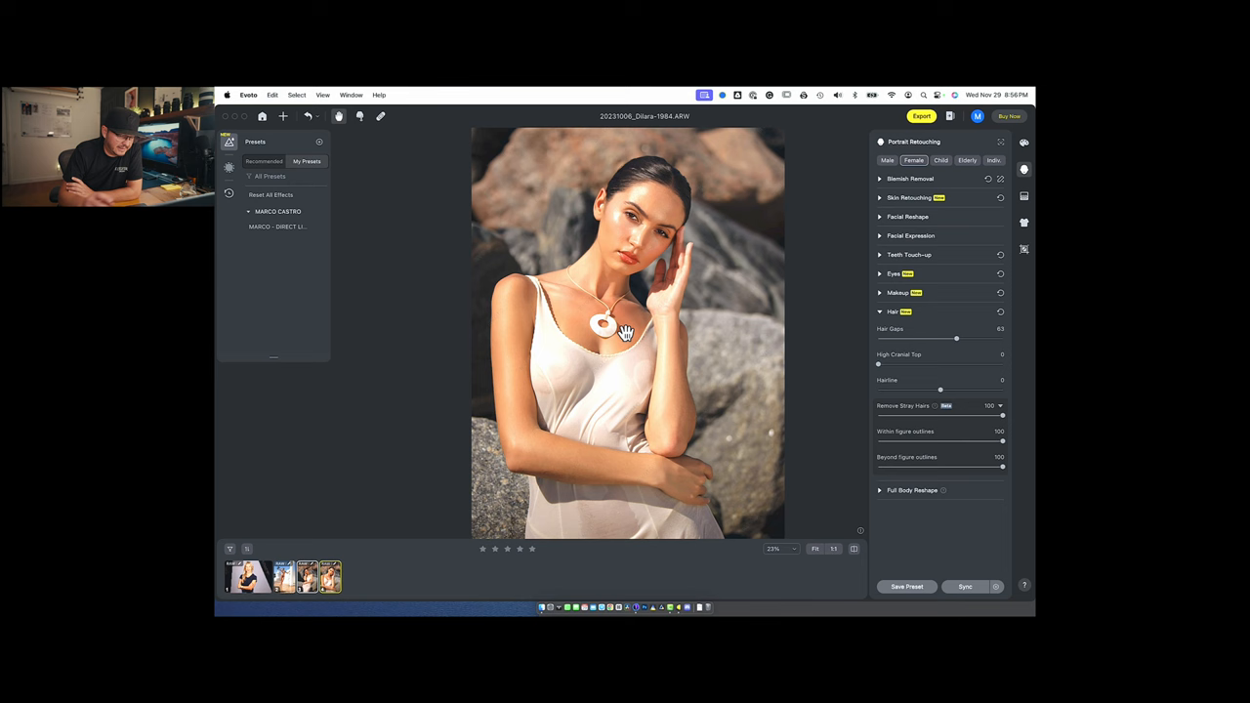
left_click(1024, 141)
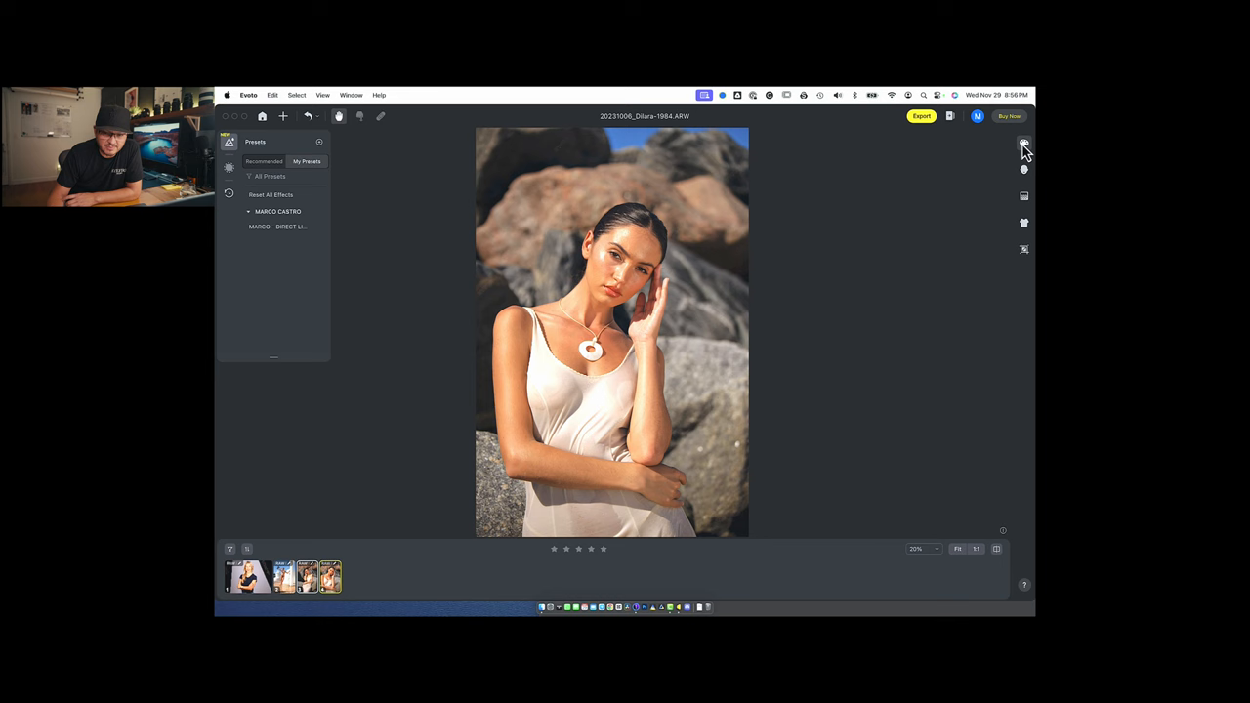
left_click(1024, 143)
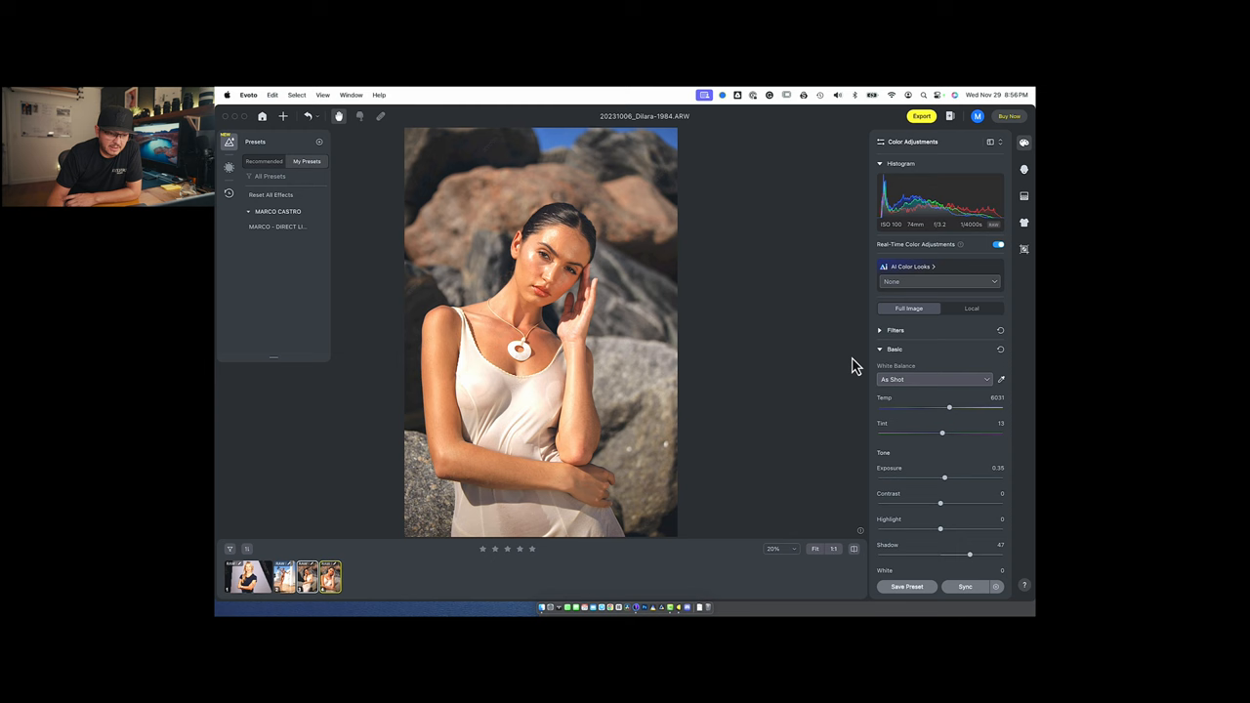
left_click(1023, 168)
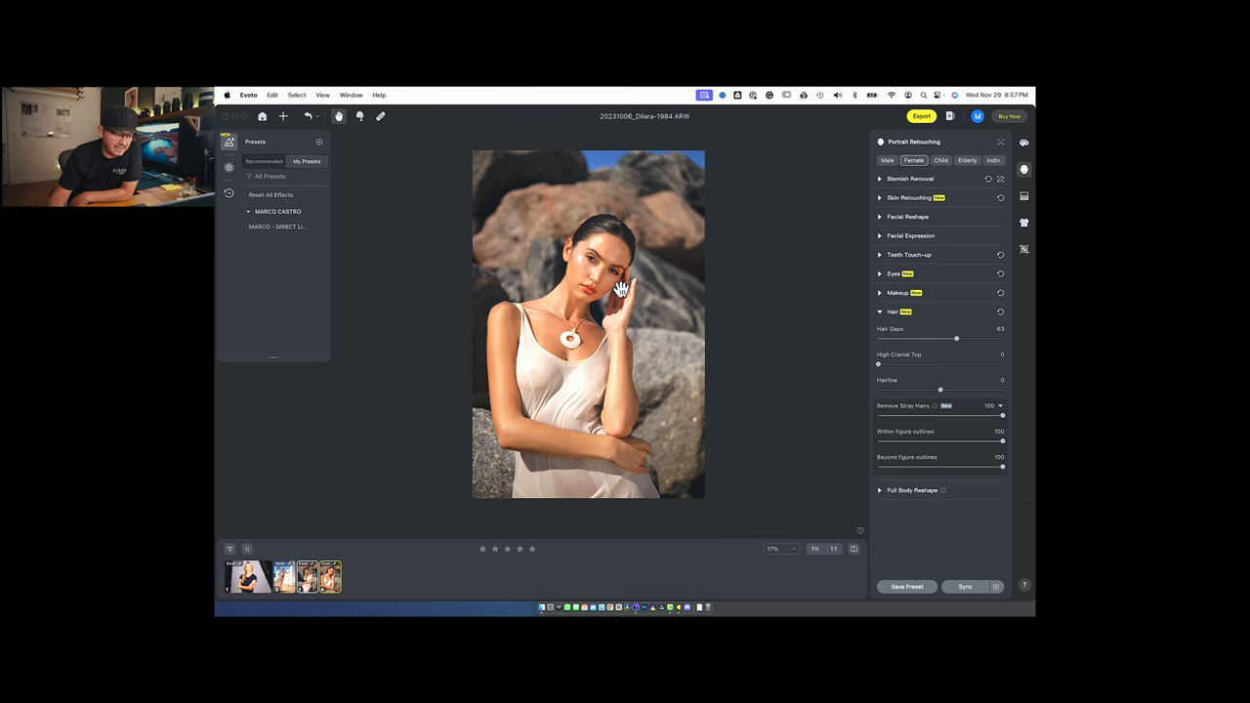
left_click(283, 574)
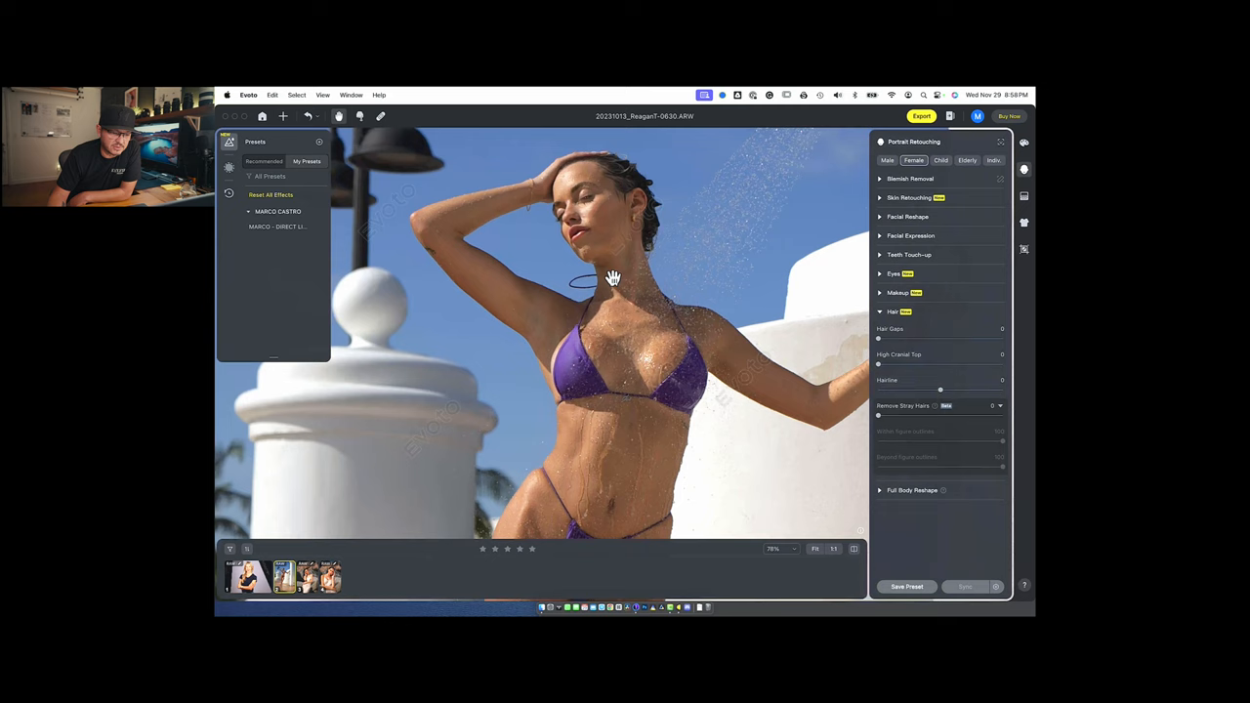
- Load the outdoor shower swimsuit photo for editing
left_click(277, 231)
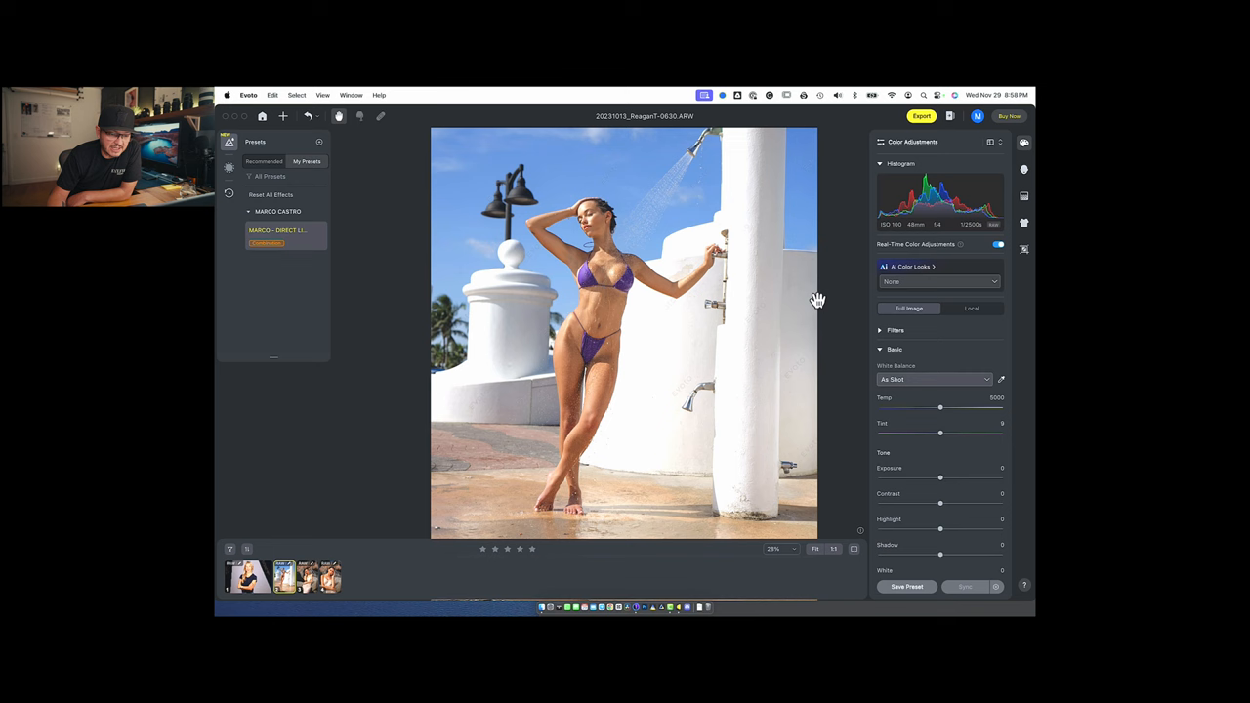
- Apply the saved retouching preset to the shower photo and expand Full Body Reshape
left_click(278, 232)
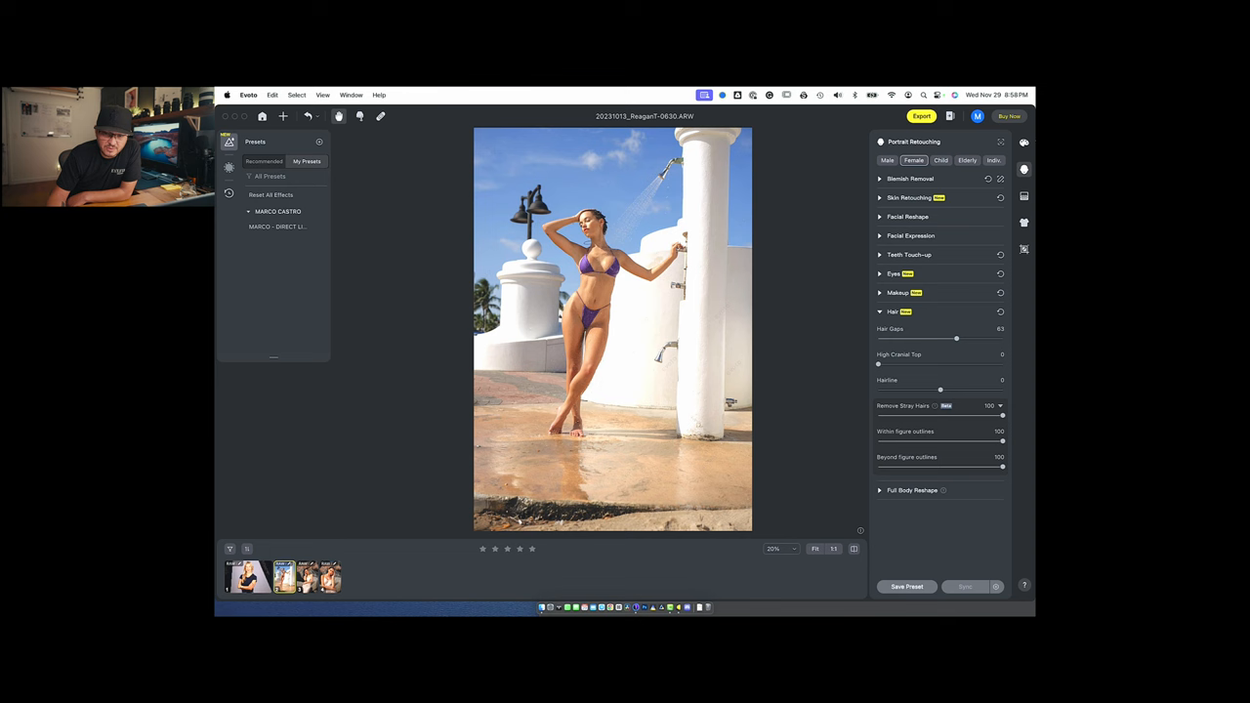
left_click(1024, 140)
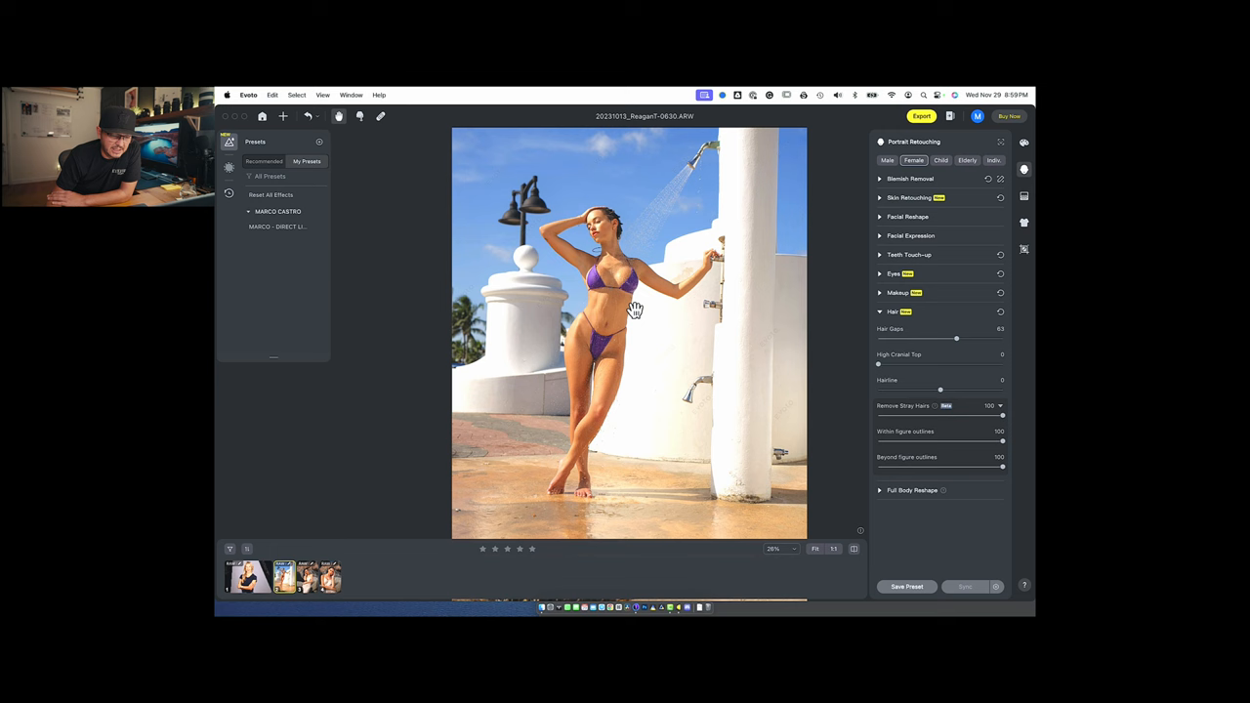
left_click(913, 491)
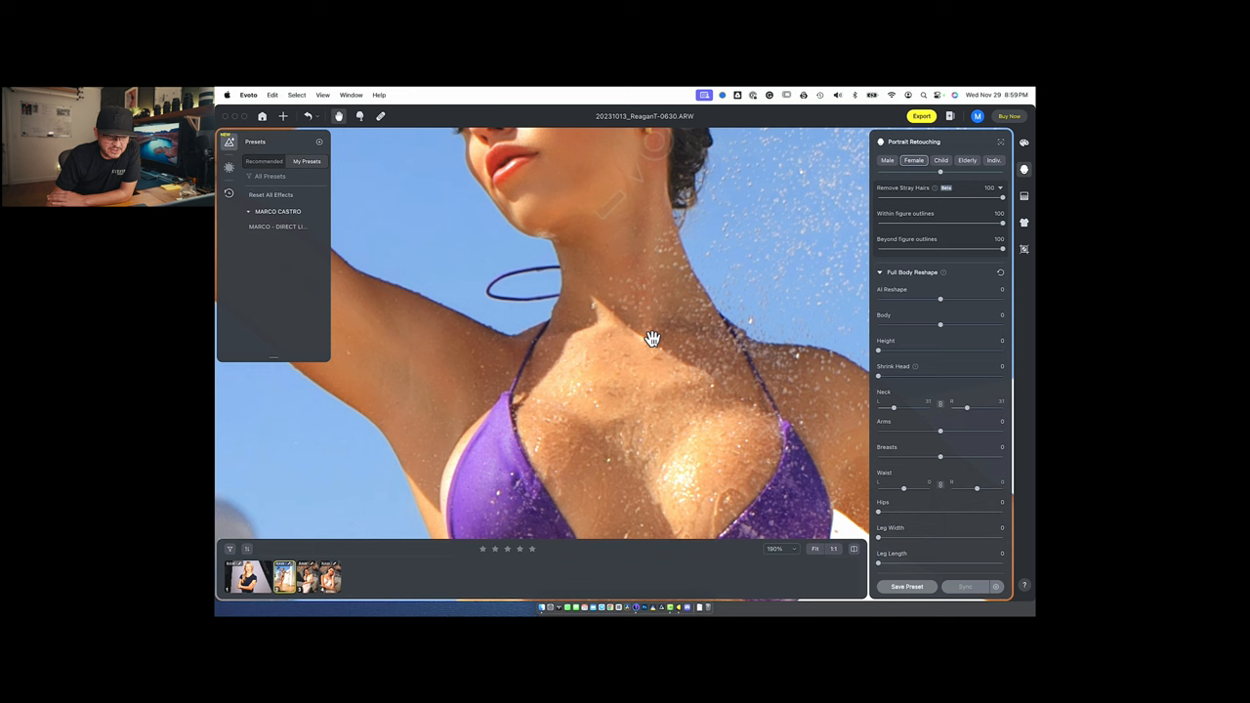
mouse_move(520, 285)
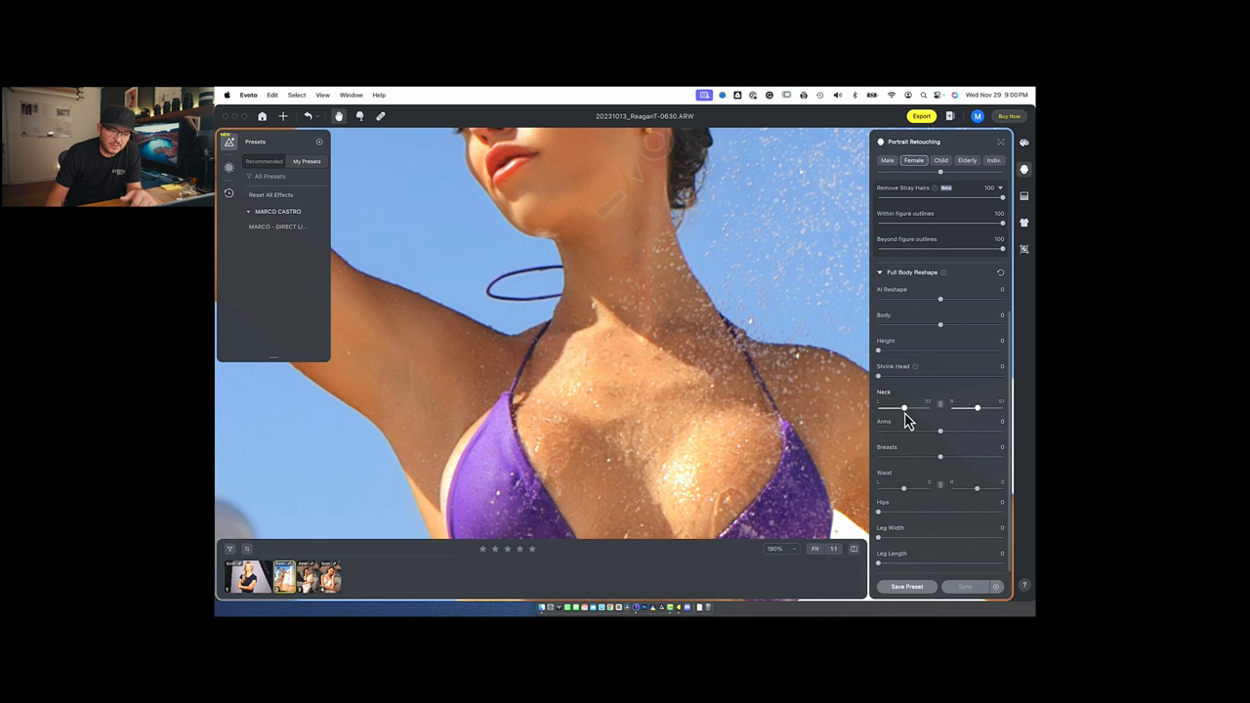
mouse_move(711, 293)
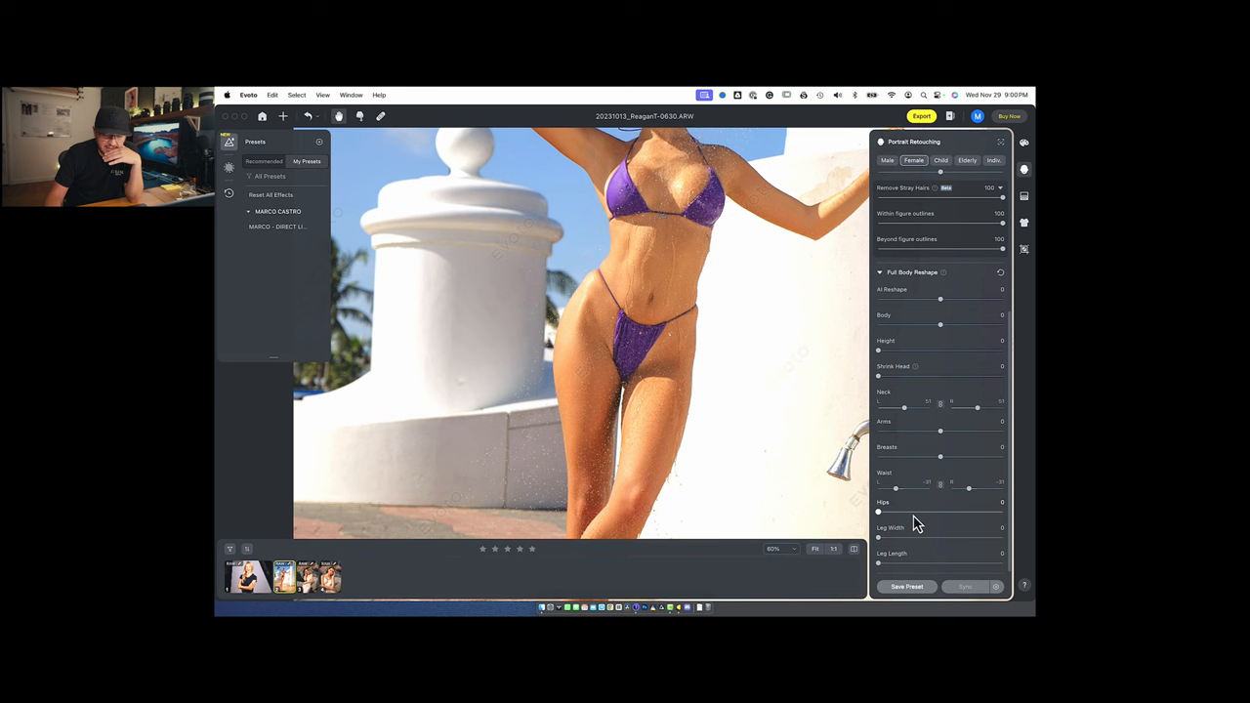
- Push the Hips slider near its maximum and start widening the legs
left_click_drag(880, 511, 934, 512)
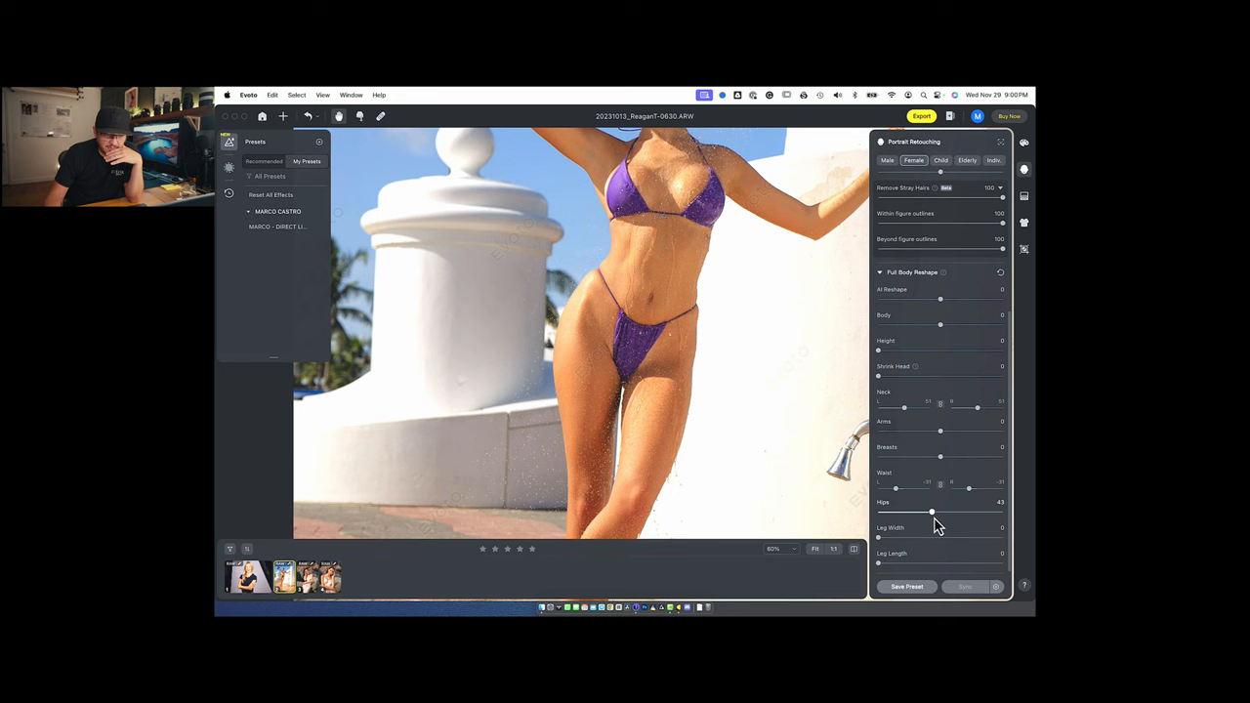
left_click_drag(934, 512, 946, 511)
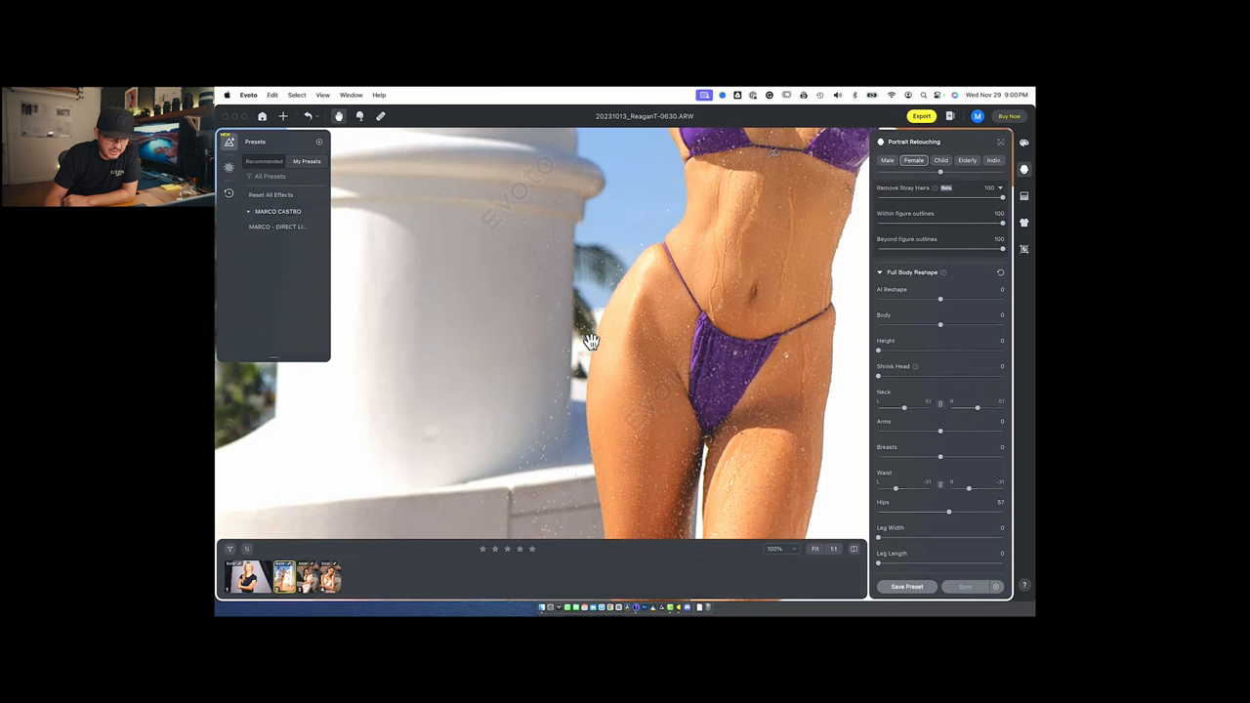
mouse_move(723, 301)
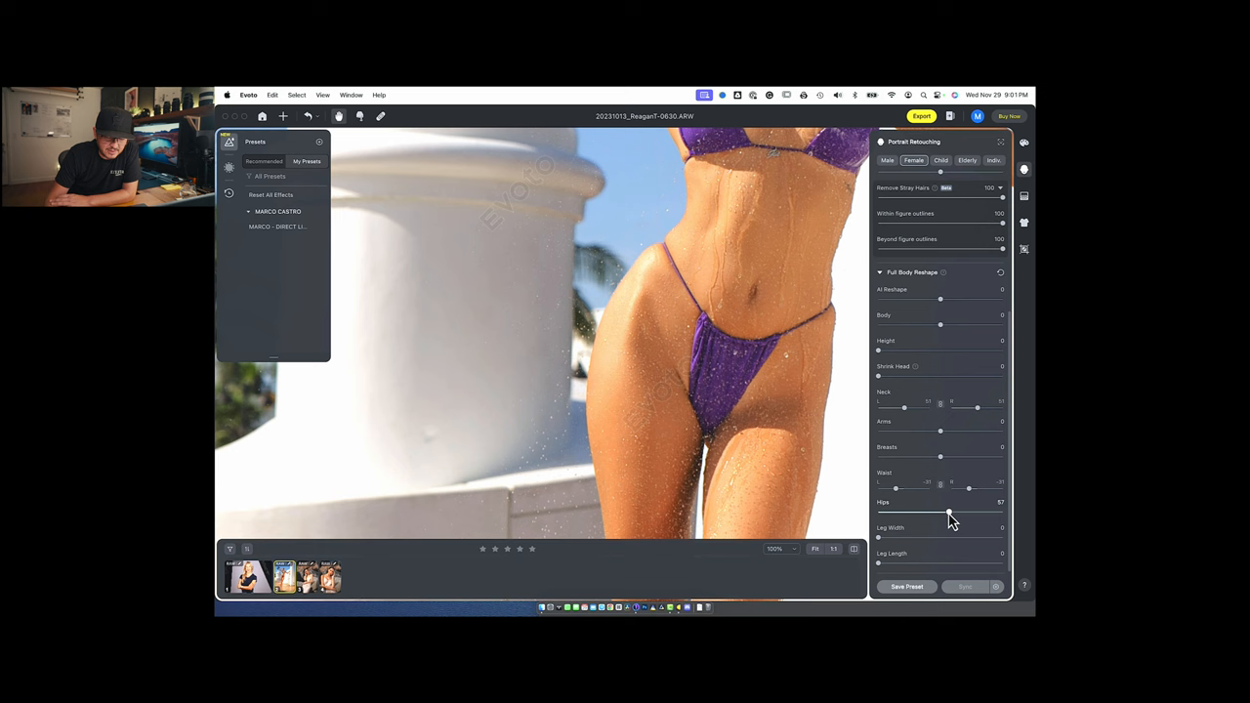
left_click_drag(948, 514, 981, 514)
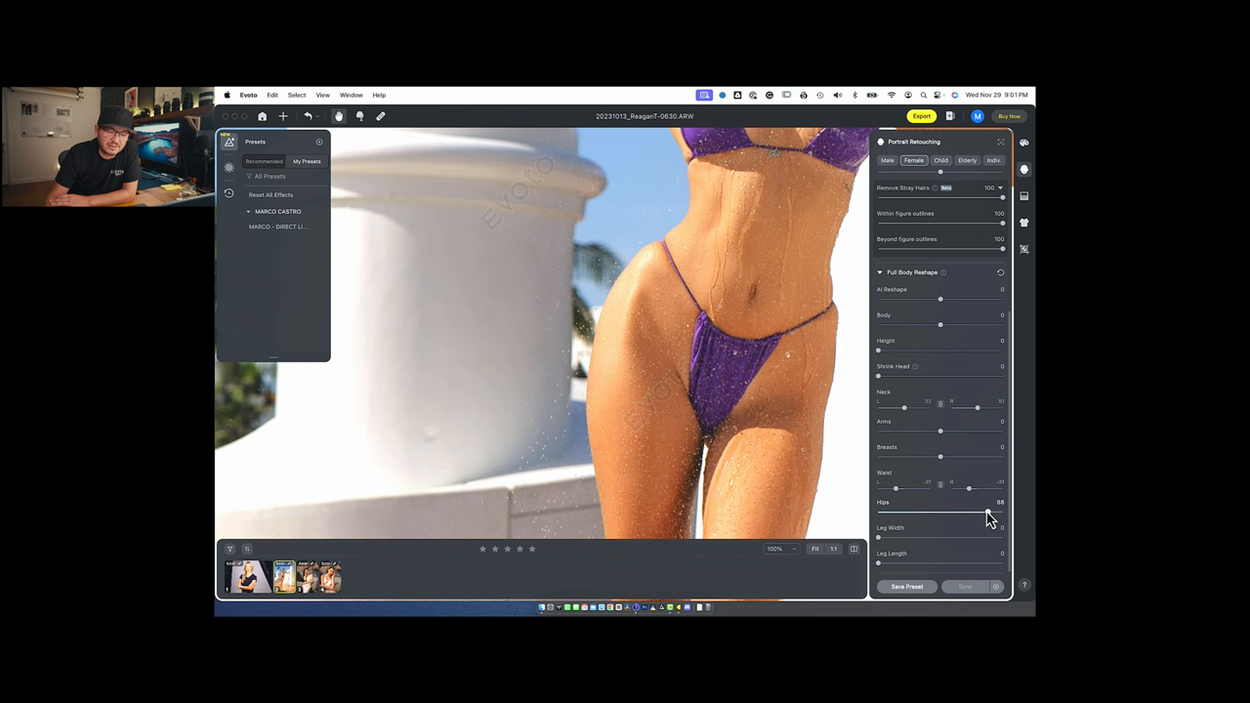
left_click_drag(1000, 512, 987, 512)
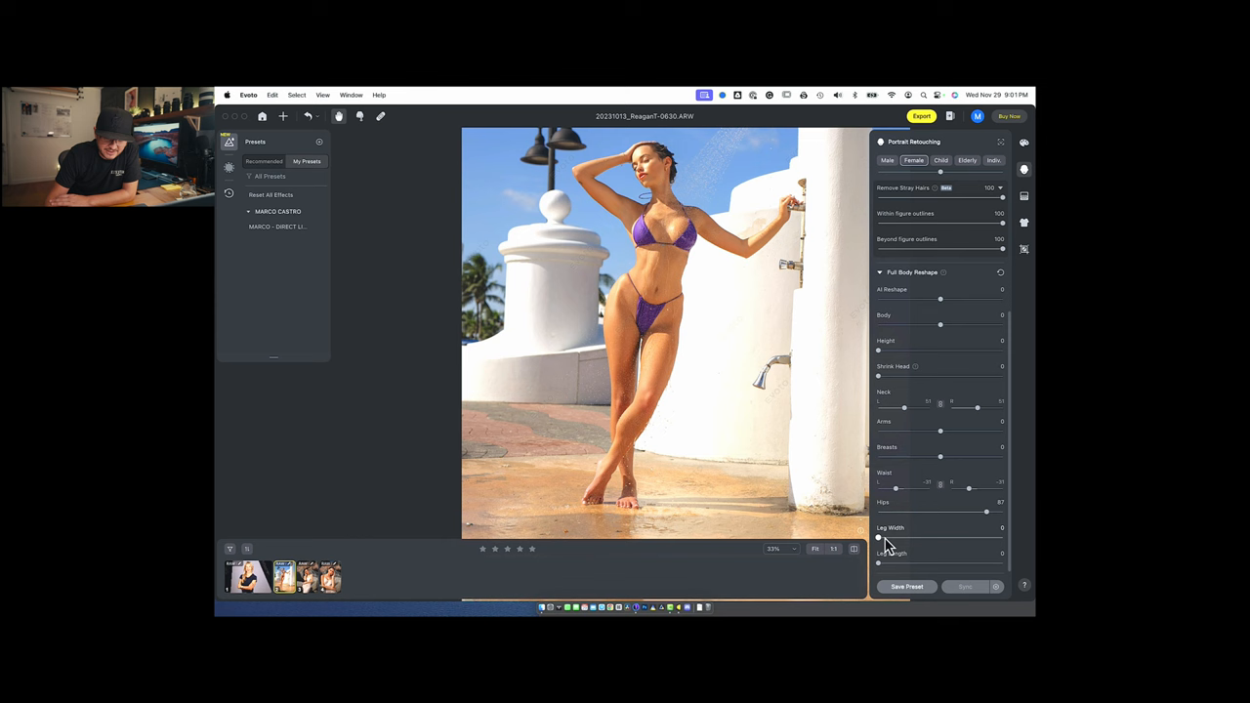
left_click_drag(879, 538, 948, 538)
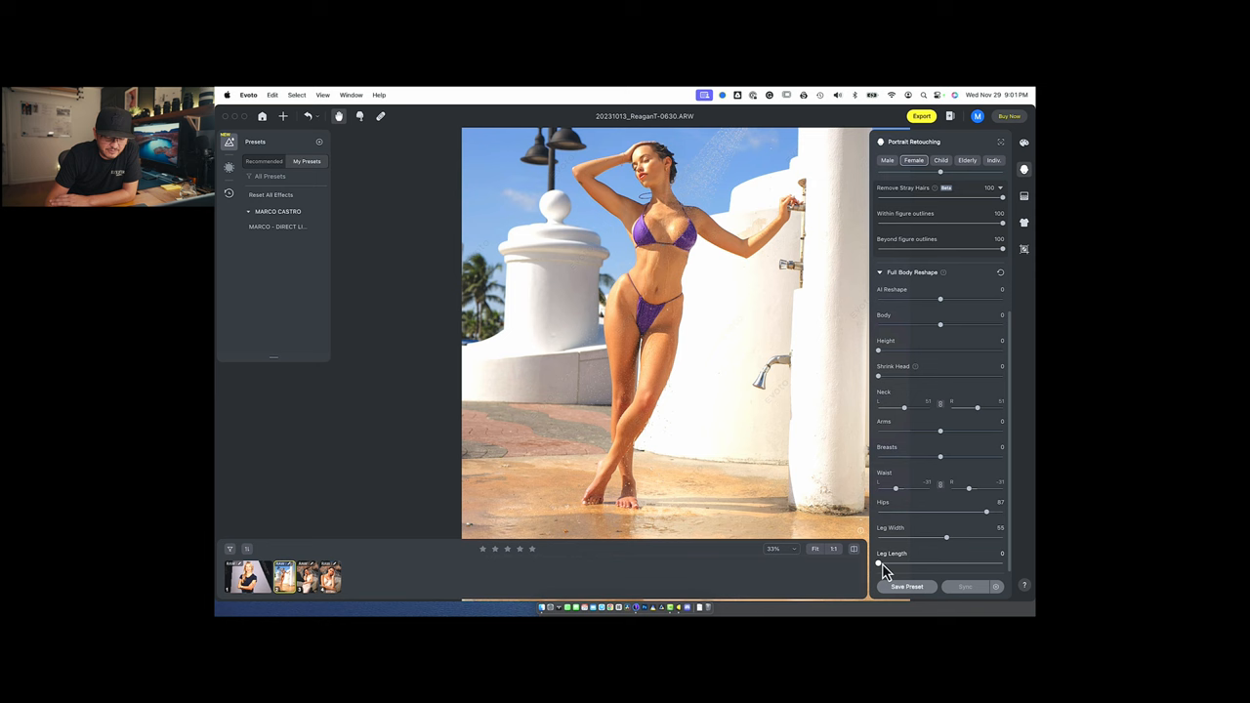
- Lengthen the woman's legs with the Leg Length slider, then move to the studio portrait
left_click_drag(879, 563, 1001, 563)
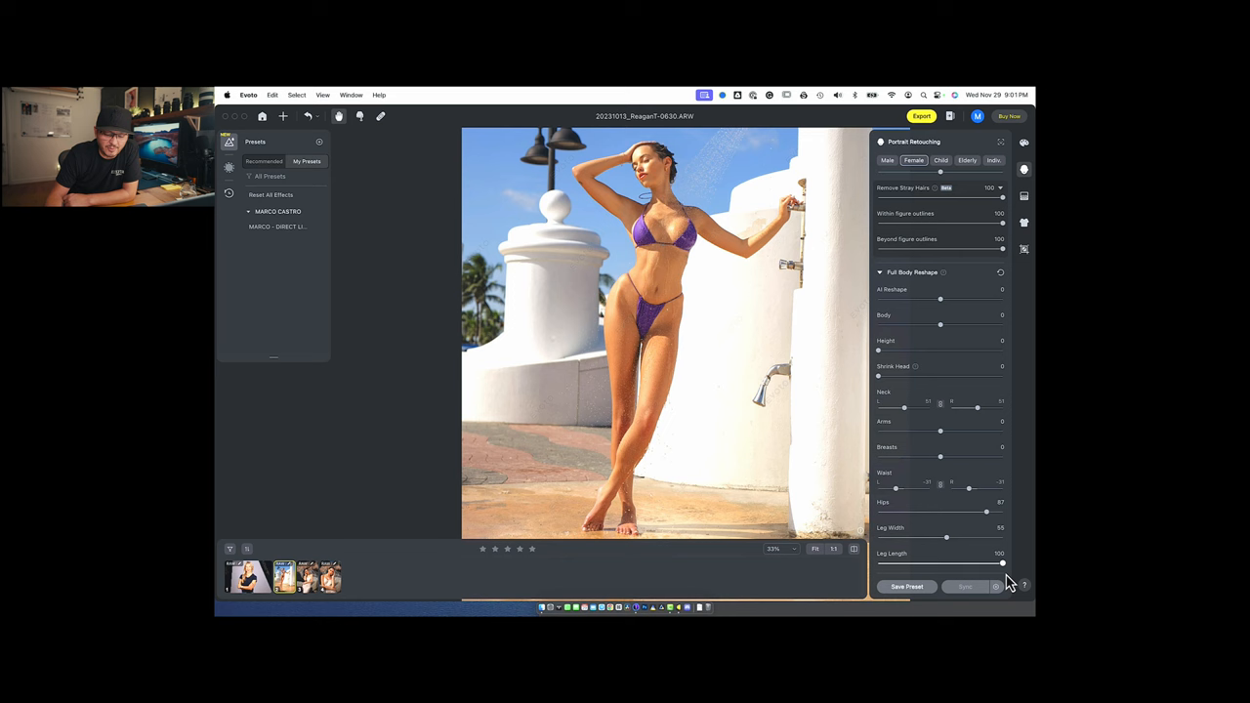
left_click_drag(1001, 563, 915, 563)
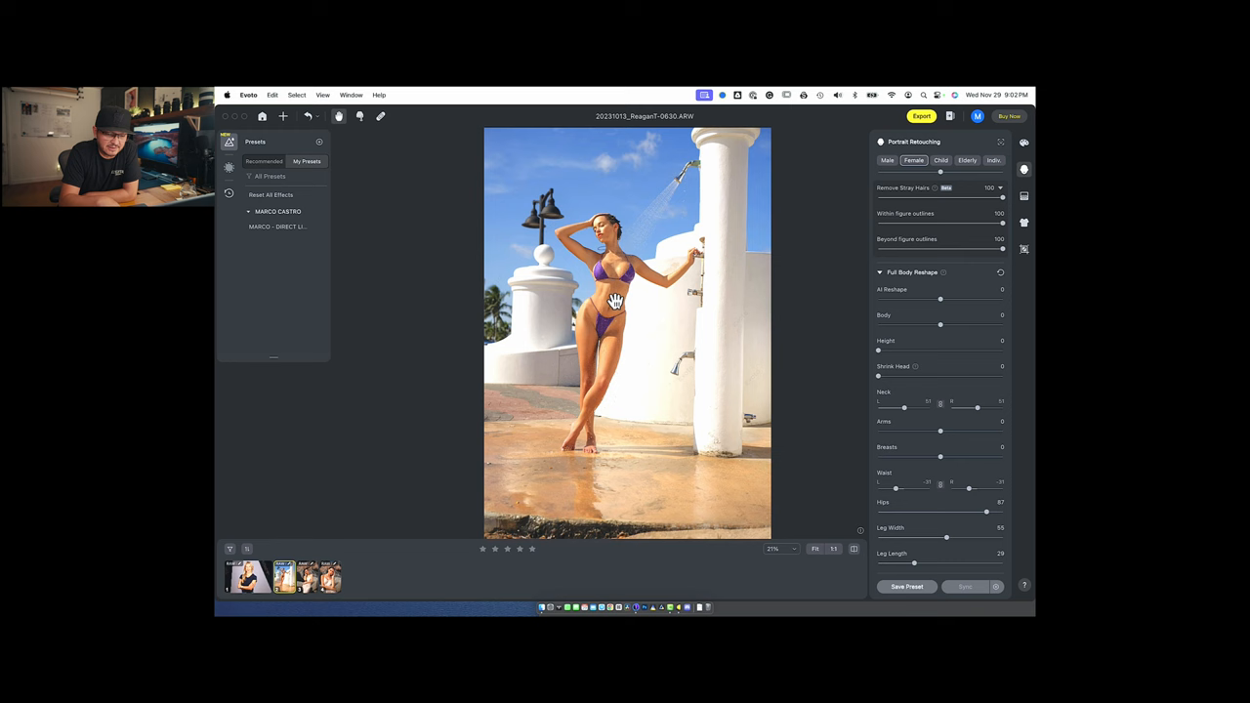
left_click(246, 576)
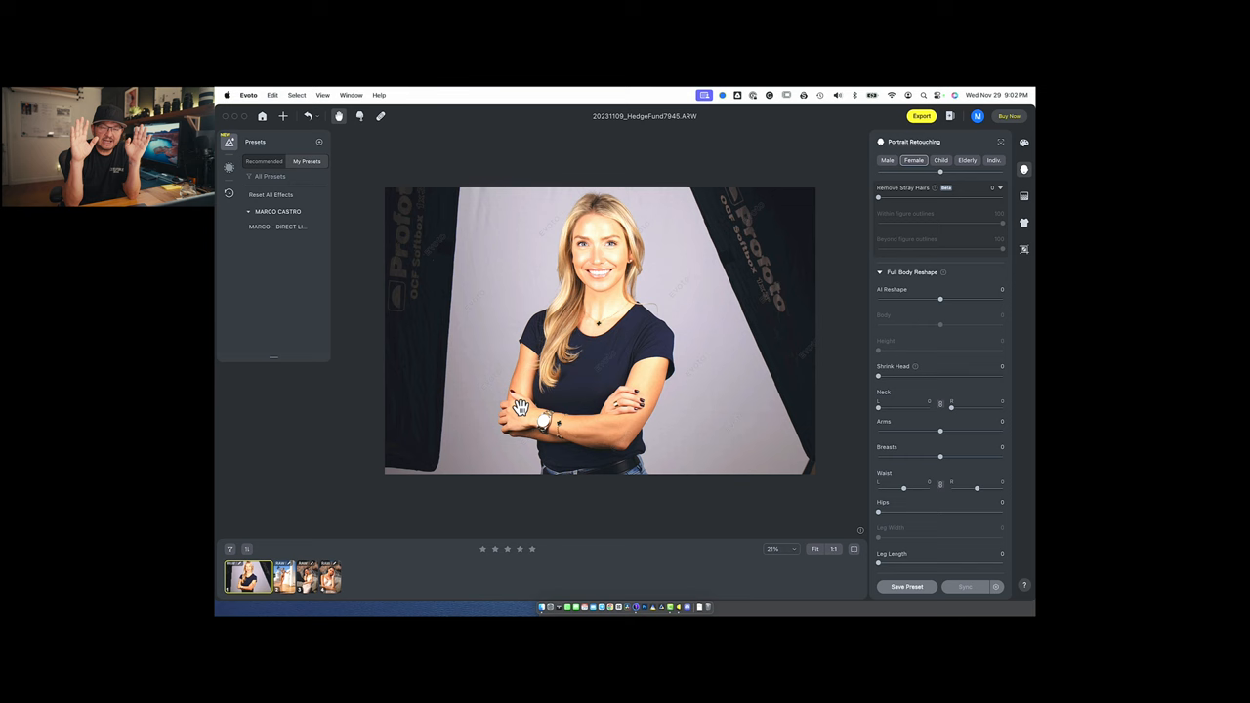
mouse_move(399, 236)
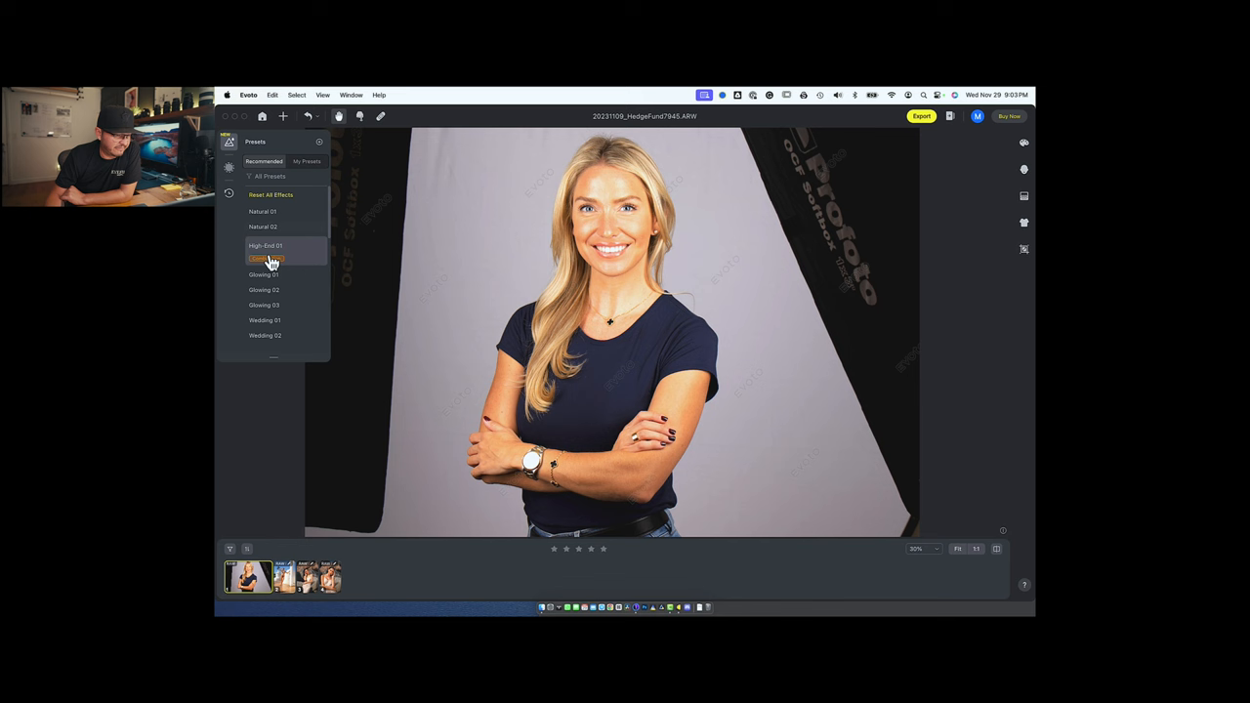
- Apply High End 01 to the headshot and switch to Portrait Retouching
left_click(266, 246)
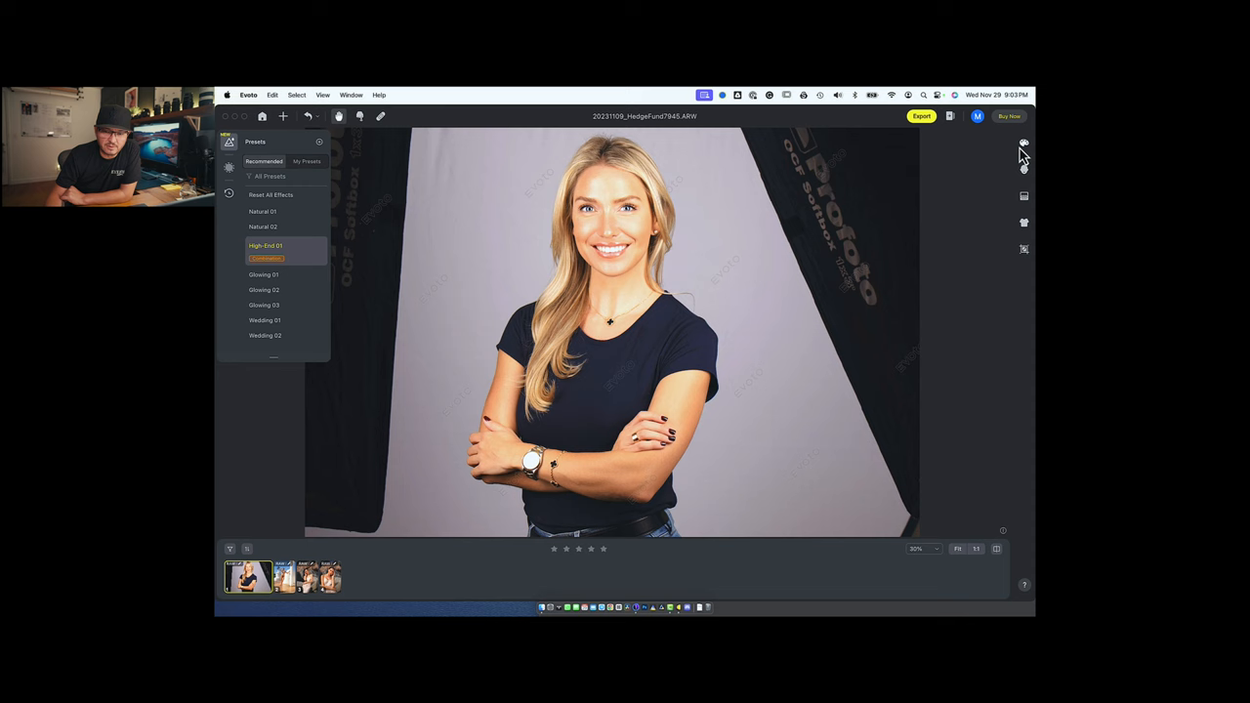
left_click(1023, 144)
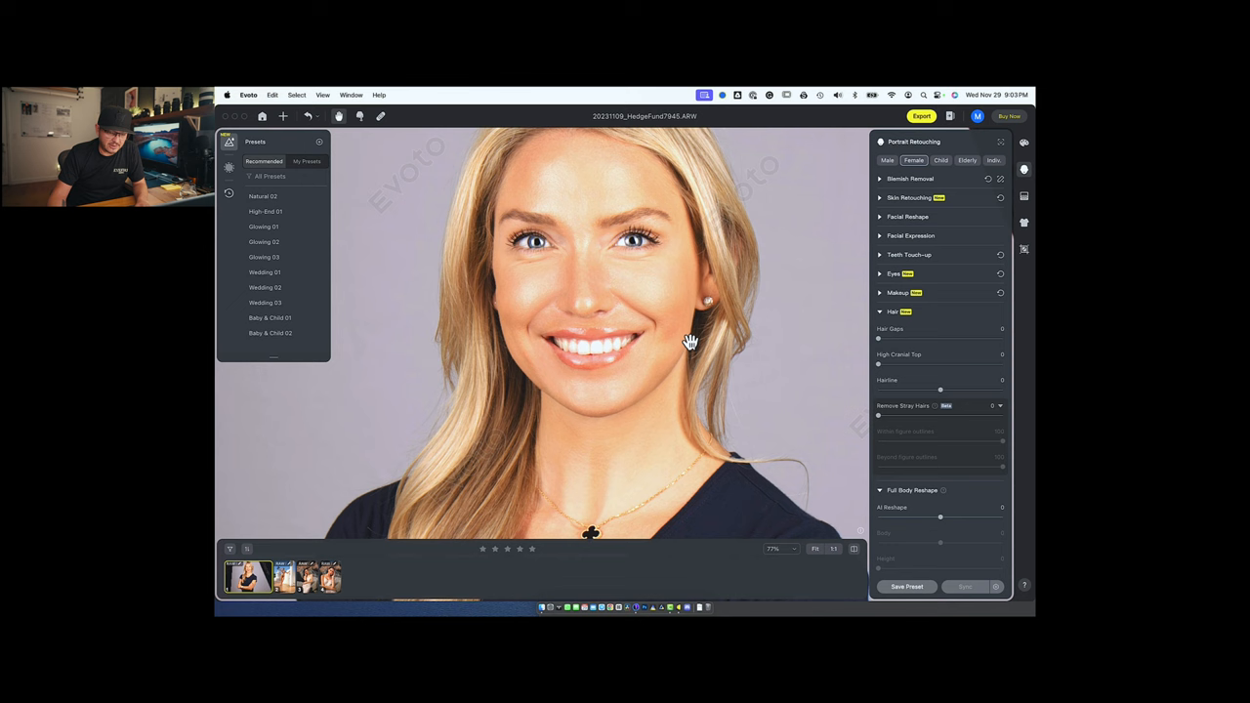
mouse_move(533, 332)
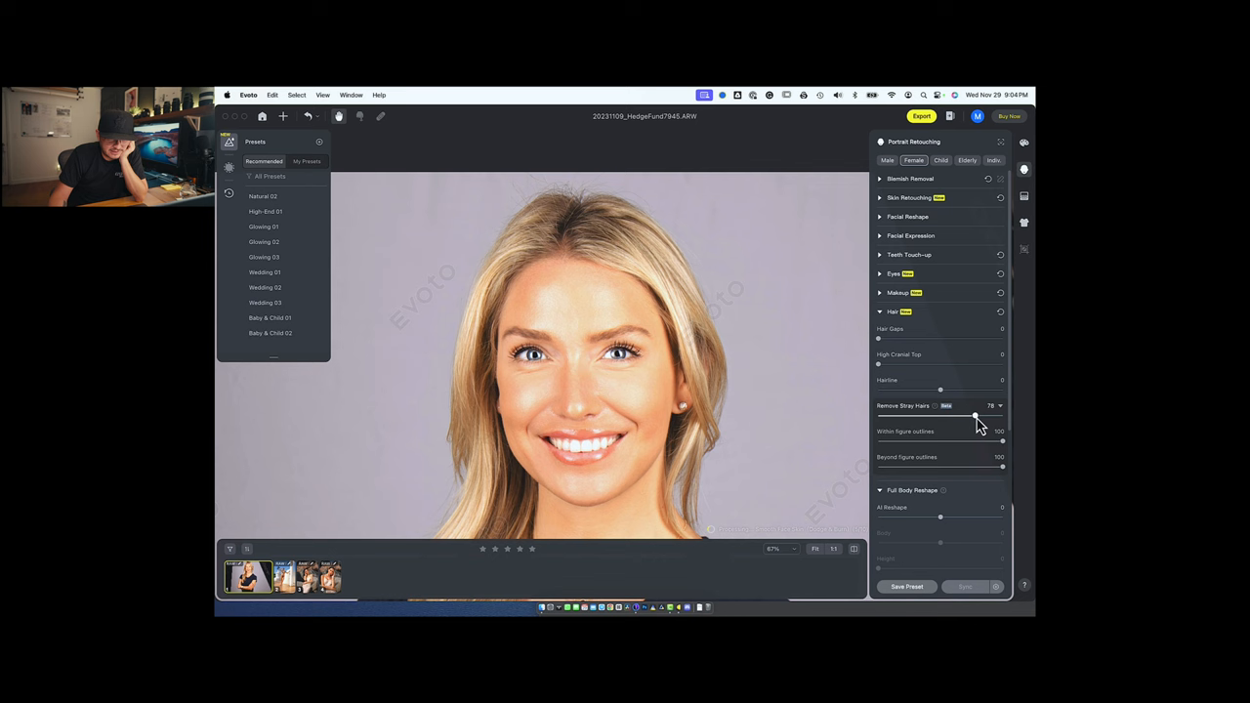
- Set Remove Stray Hairs to about 74 and raise the second hair slider
left_click_drag(977, 417, 967, 416)
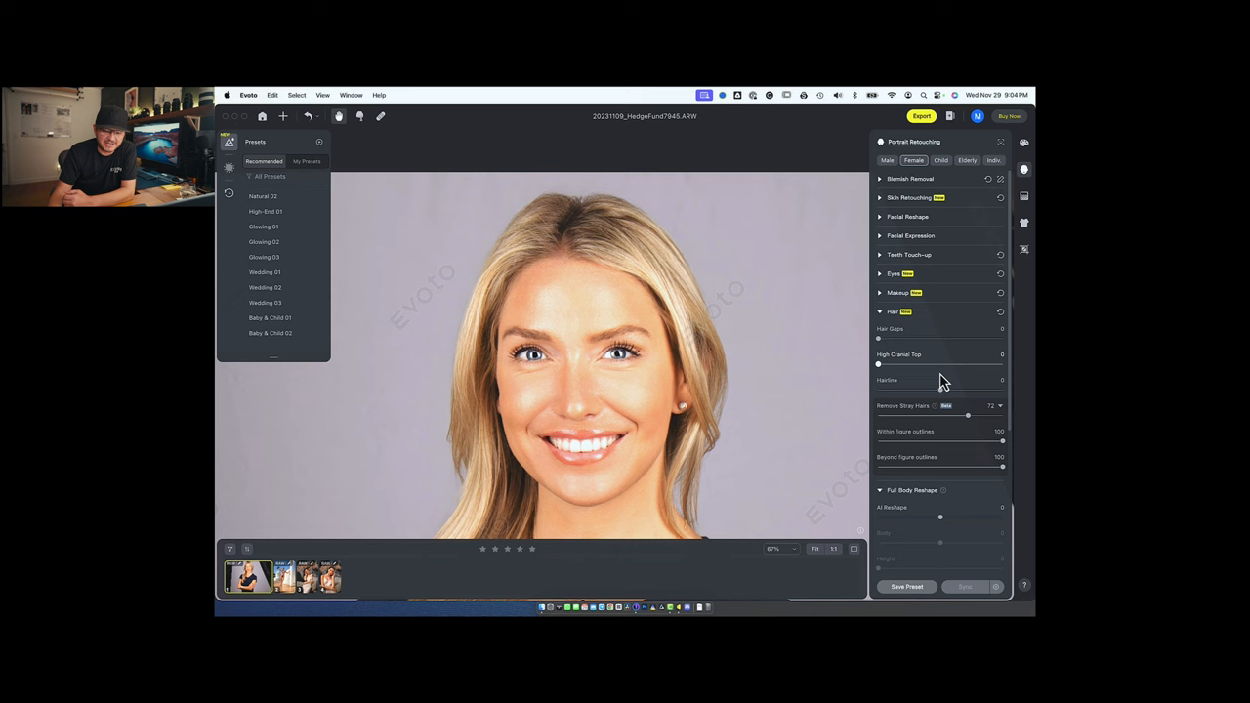
left_click_drag(878, 390, 942, 391)
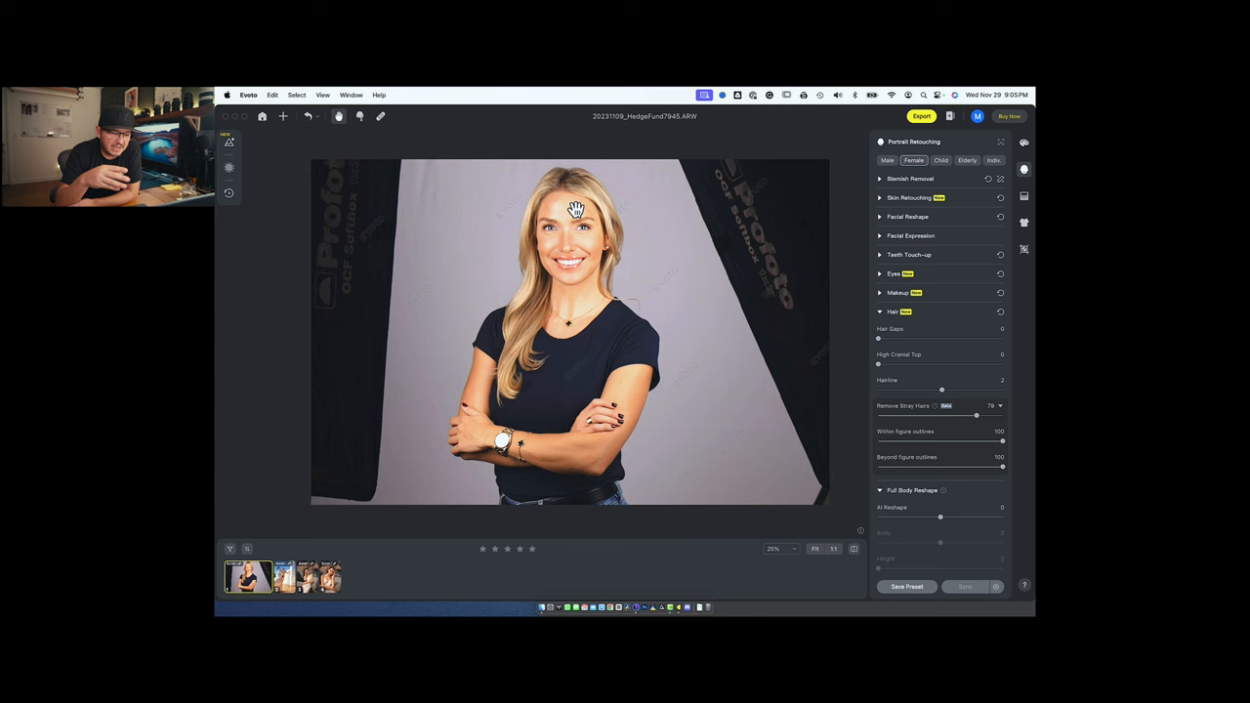
mouse_move(428, 191)
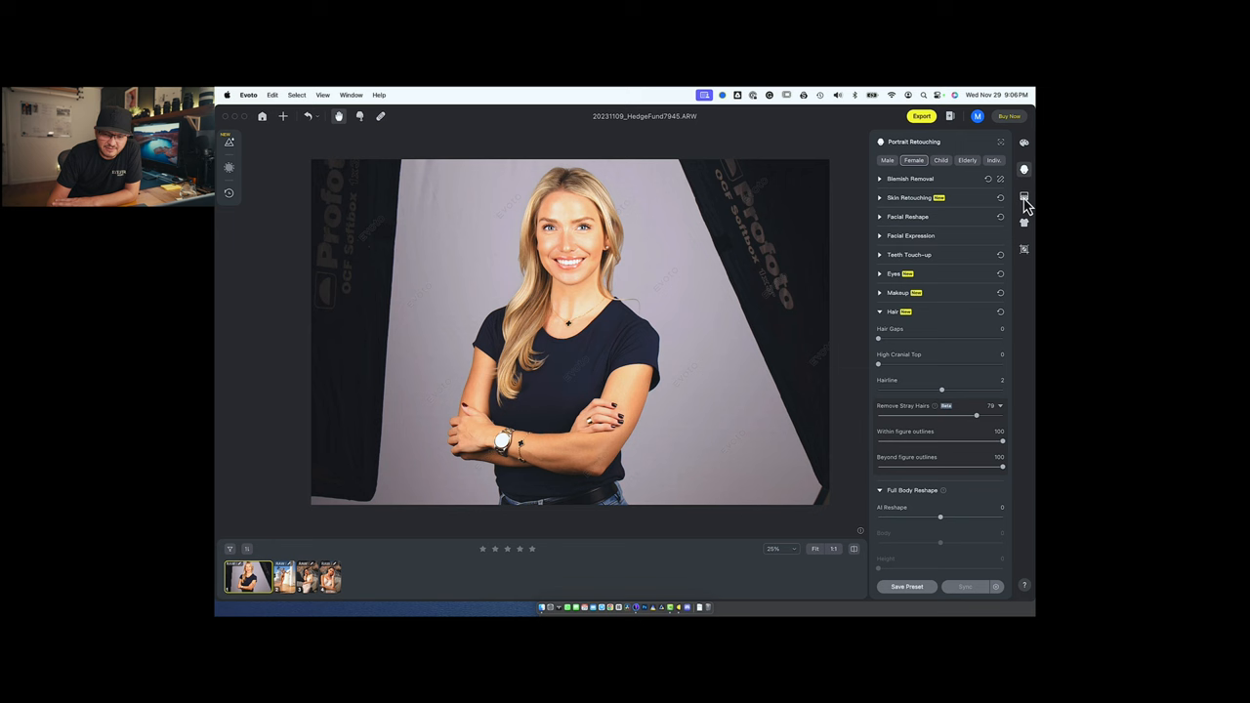
- Show the Background Adjustments panel for the headshot
left_click(1024, 195)
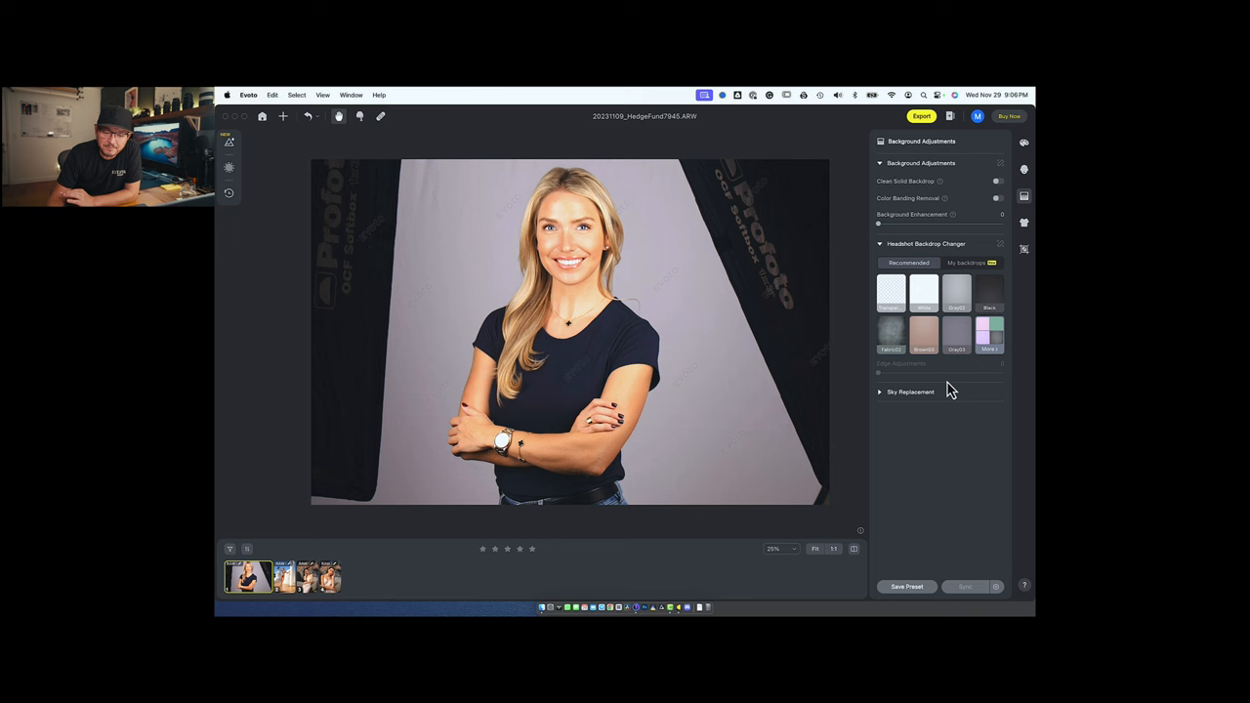
mouse_move(738, 269)
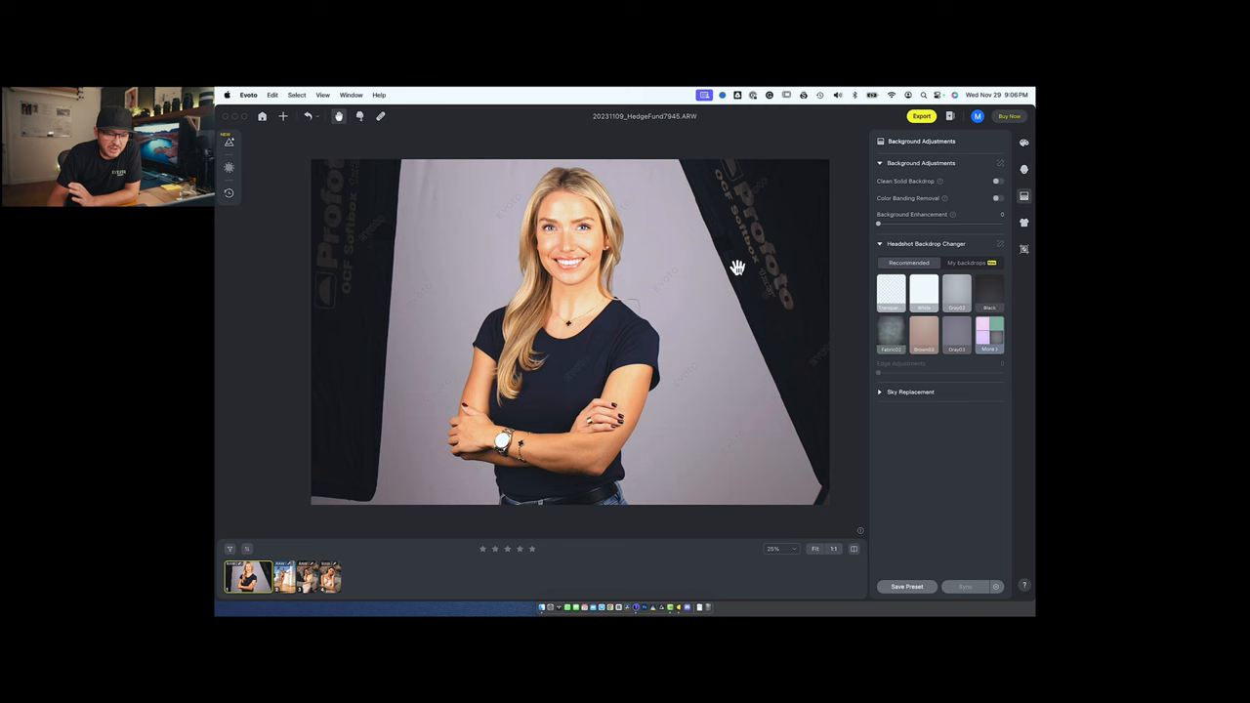
left_click(957, 293)
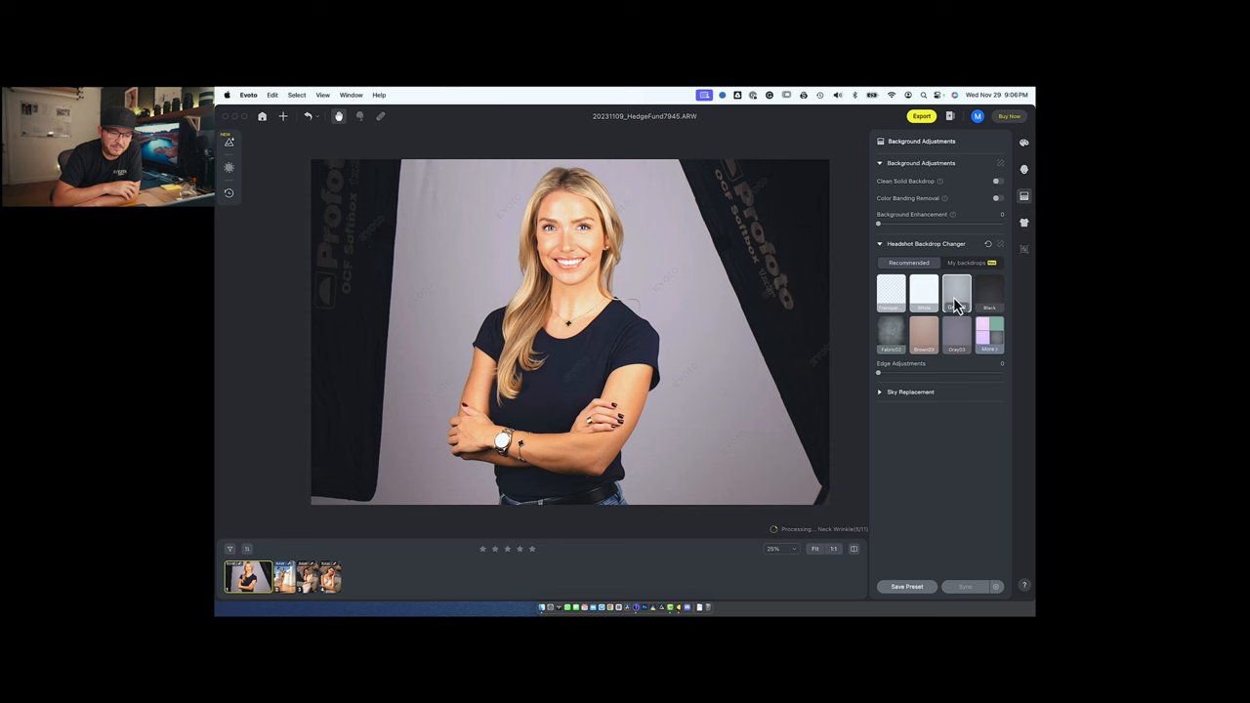
left_click(957, 293)
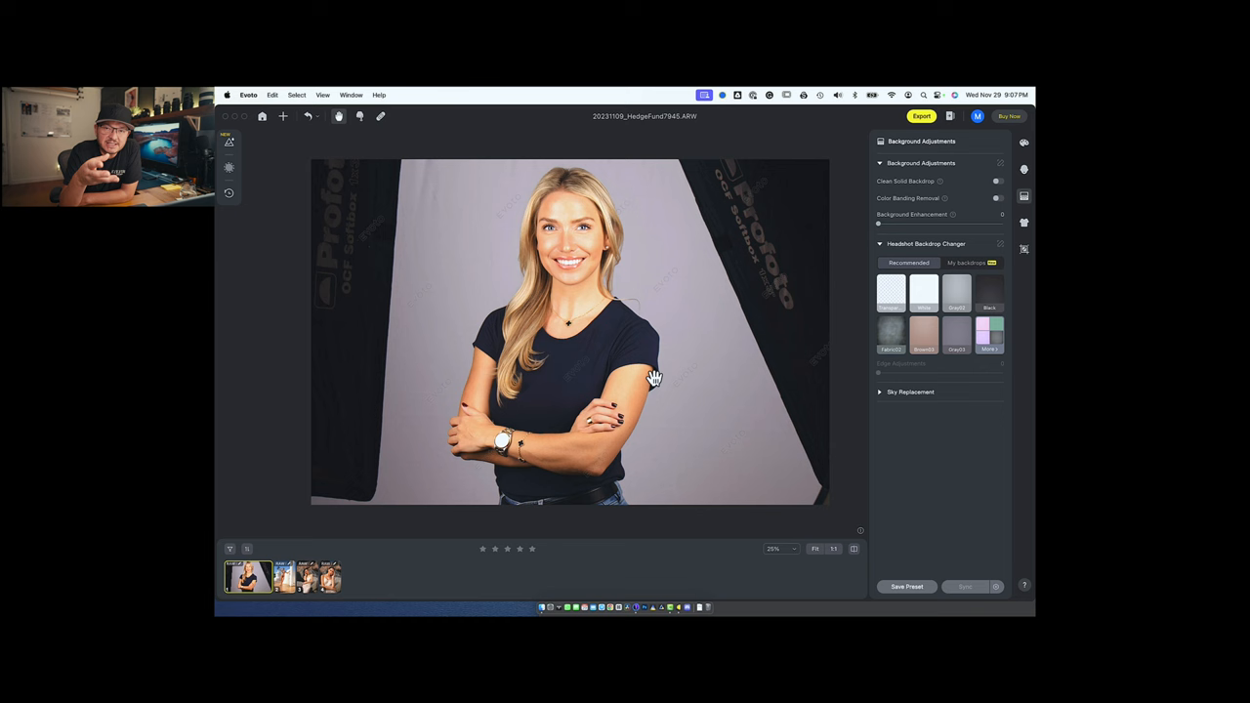
- Try white, blue and brown backdrop swatches, settling on an even light gray backdrop
left_click(922, 293)
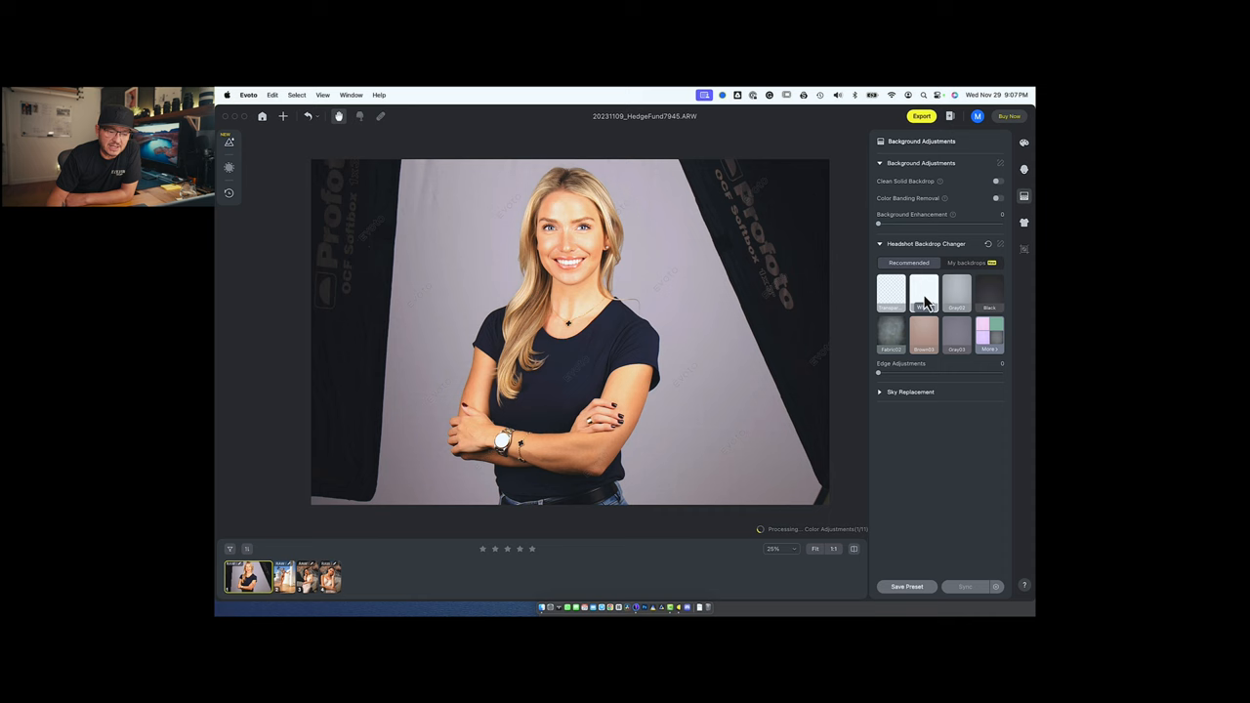
left_click(891, 293)
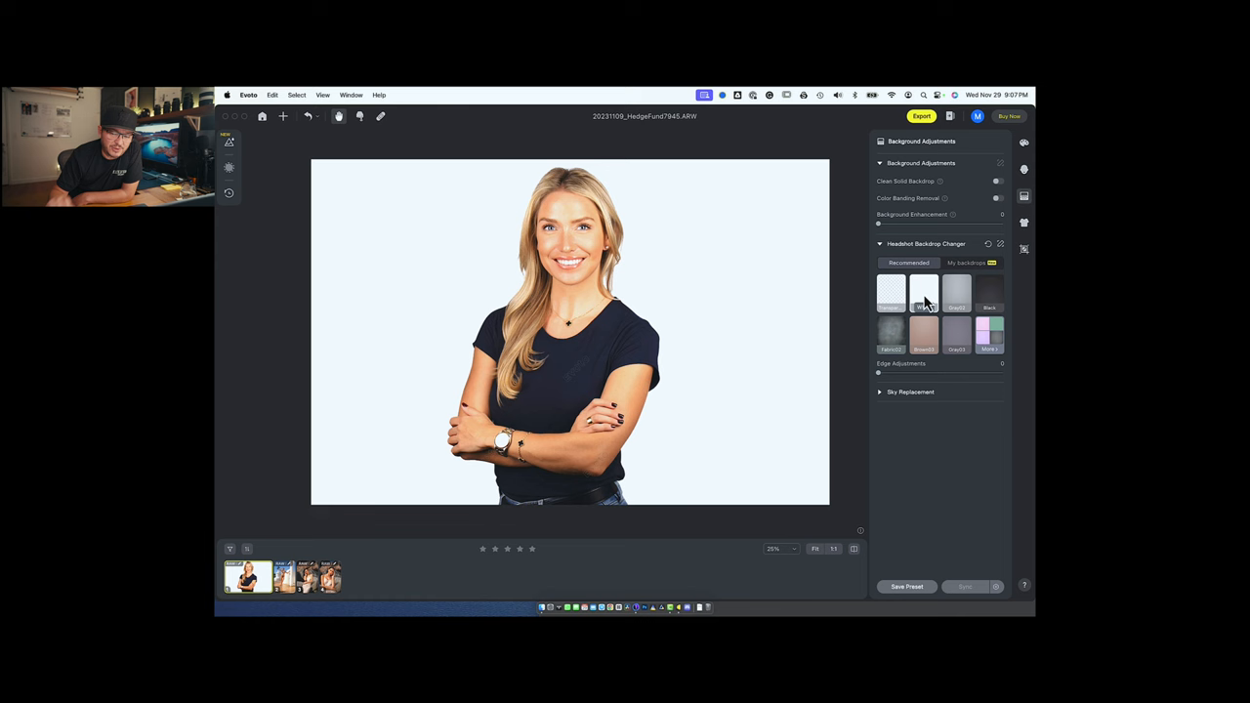
left_click(988, 293)
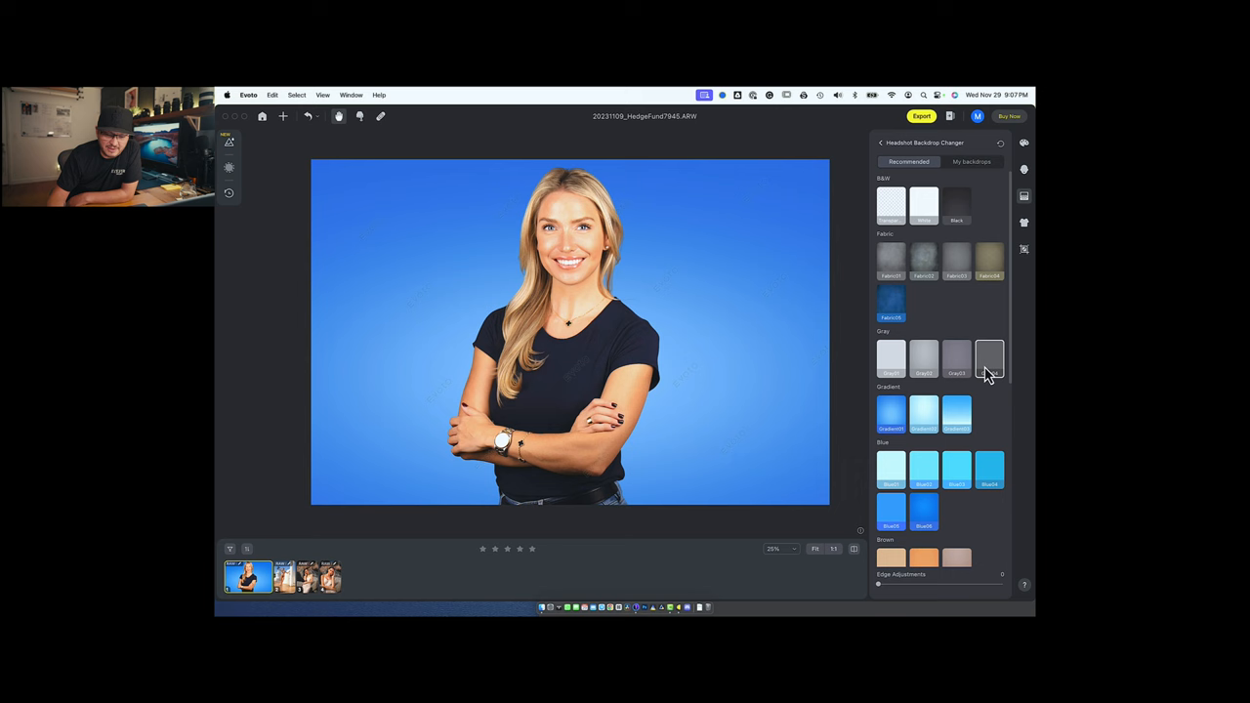
left_click(989, 258)
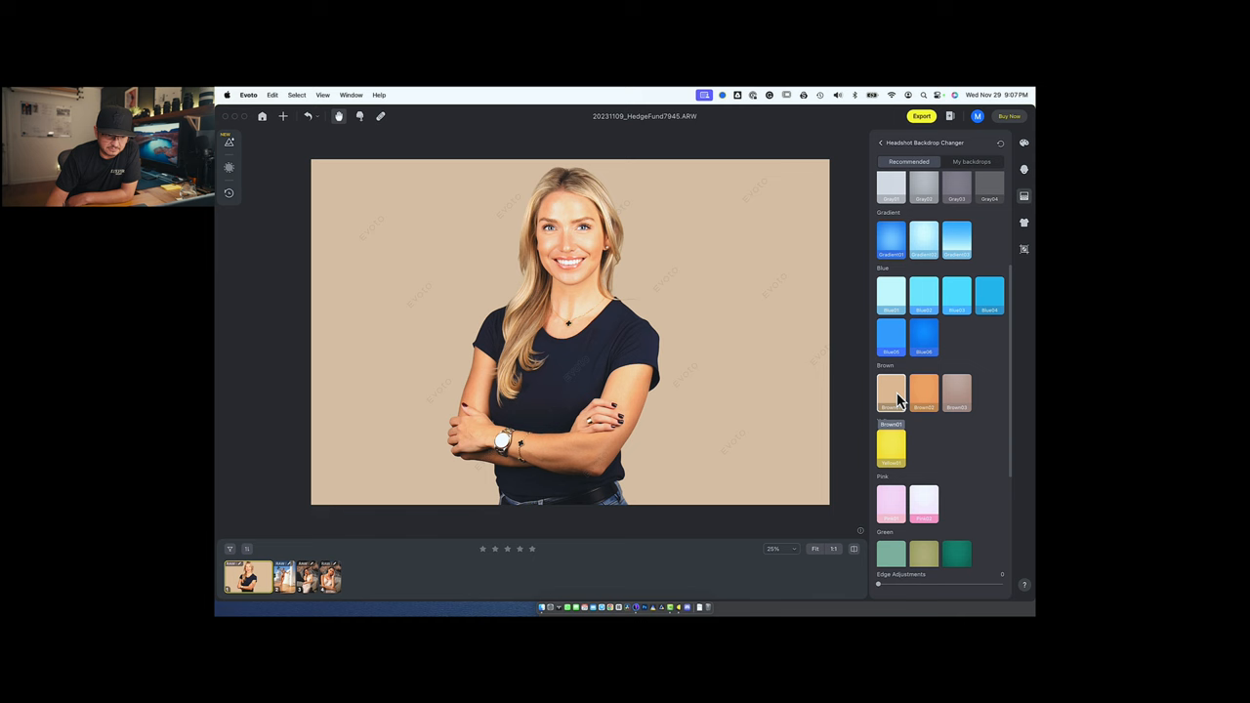
left_click(924, 360)
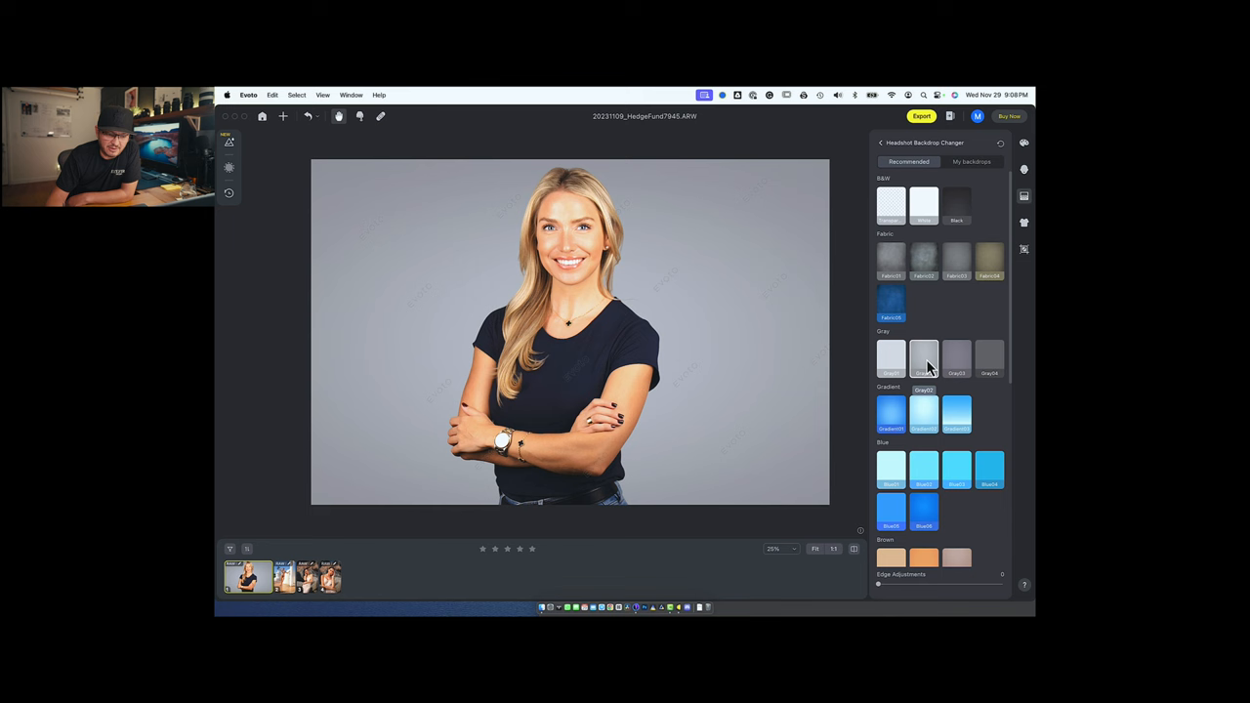